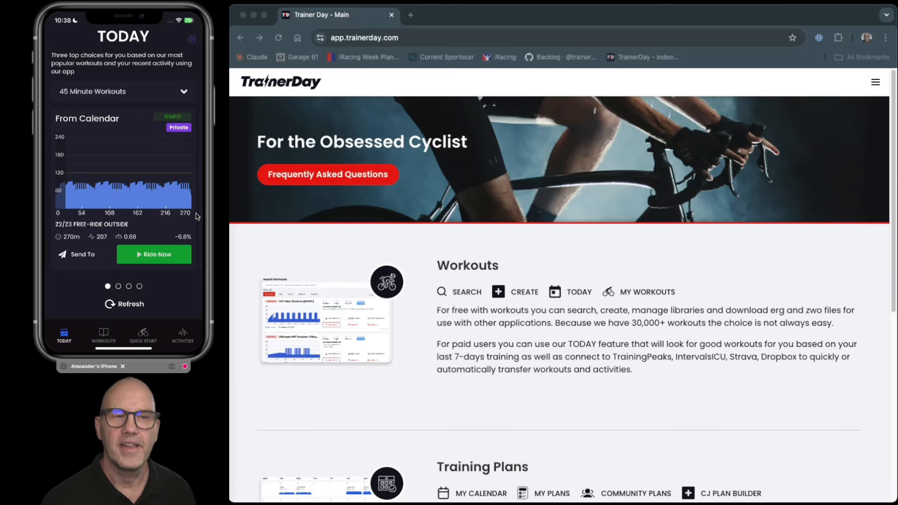
{"action": "mouse_move", "coordinate": [326, 233]}
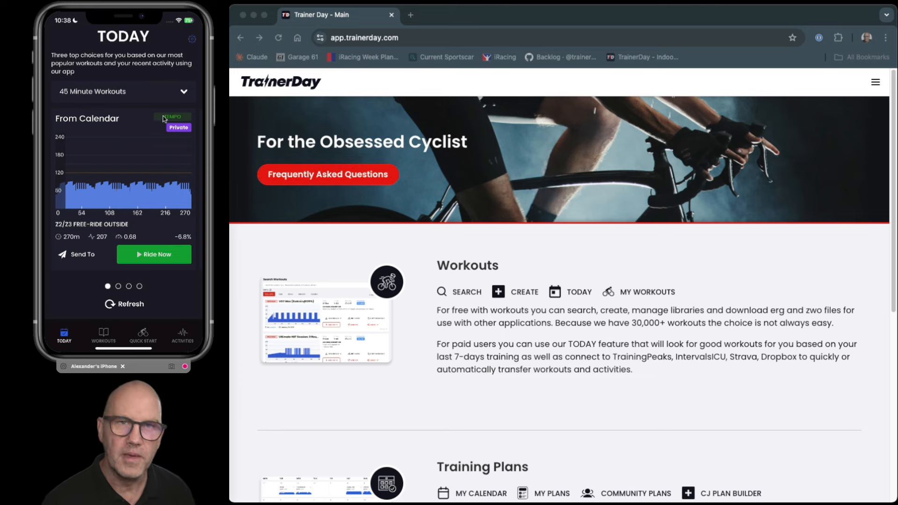
{"action": "mouse_move", "coordinate": [152, 190]}
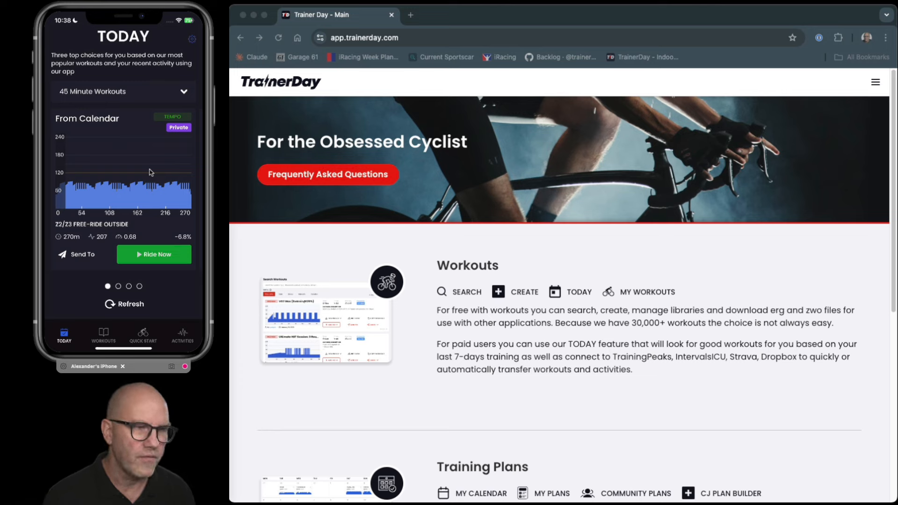
{"action": "mouse_move", "coordinate": [113, 98]}
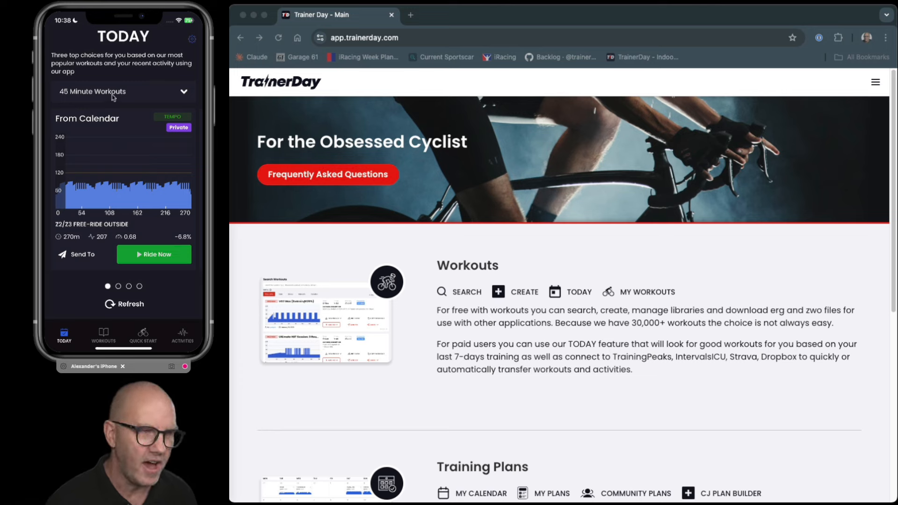
{"action": "mouse_move", "coordinate": [82, 123]}
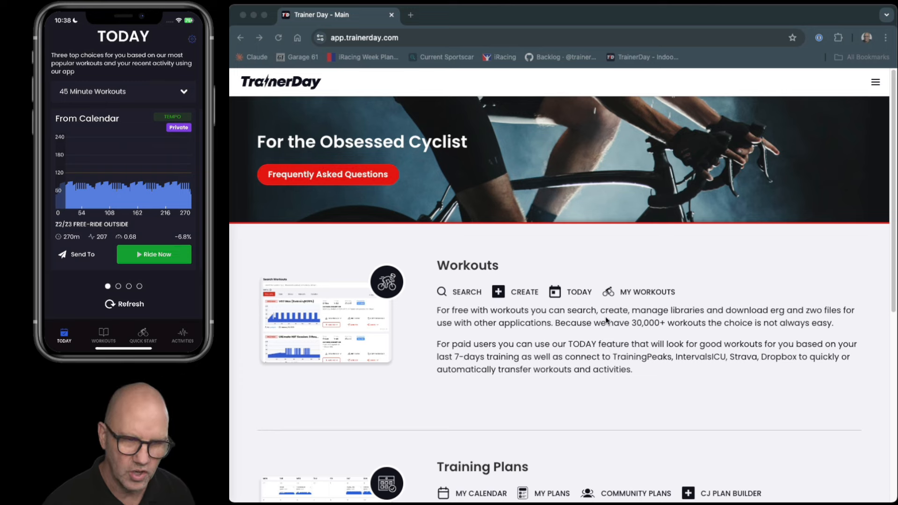
- Open My Calendar from Training Plans and scroll to the planned Free-Ride Outside workout
{"action": "scroll", "scroll_direction": "down", "scroll_amount": 3}
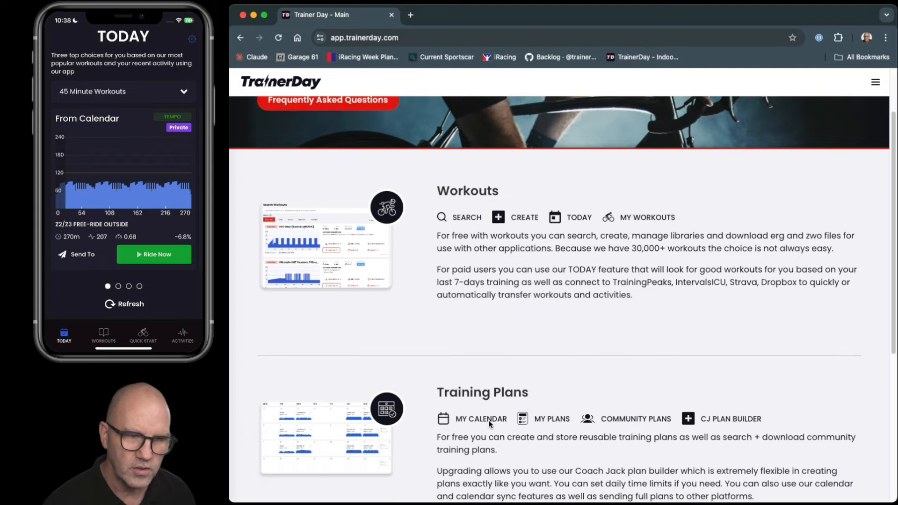
{"action": "left_click", "coordinate": [481, 419]}
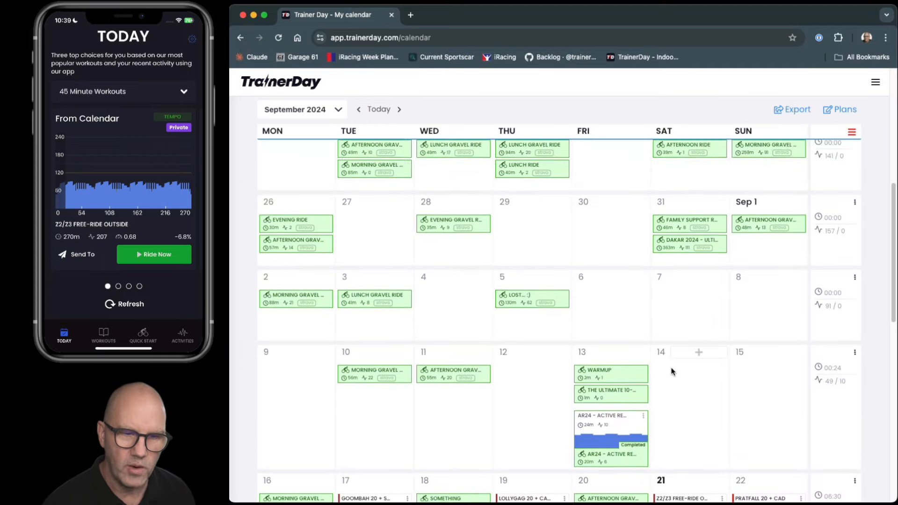
{"action": "scroll", "scroll_direction": "down", "scroll_amount": 3}
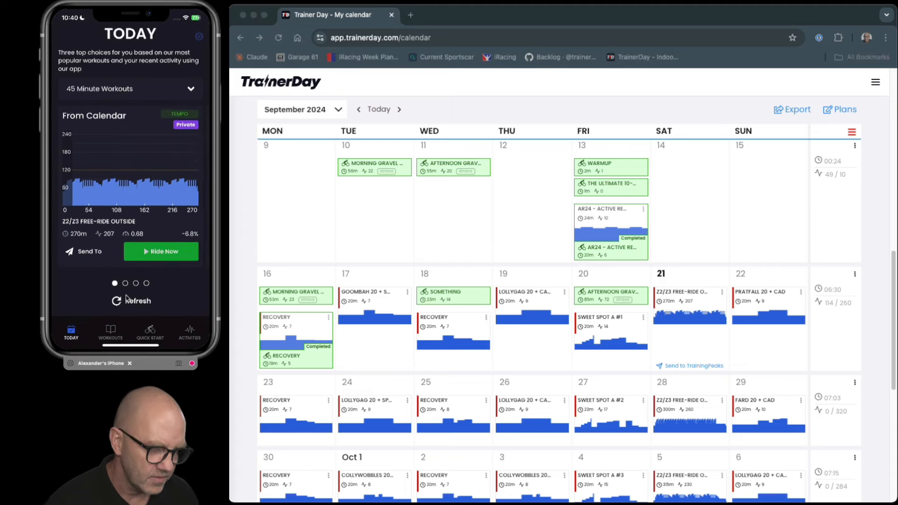
{"action": "mouse_move", "coordinate": [120, 301]}
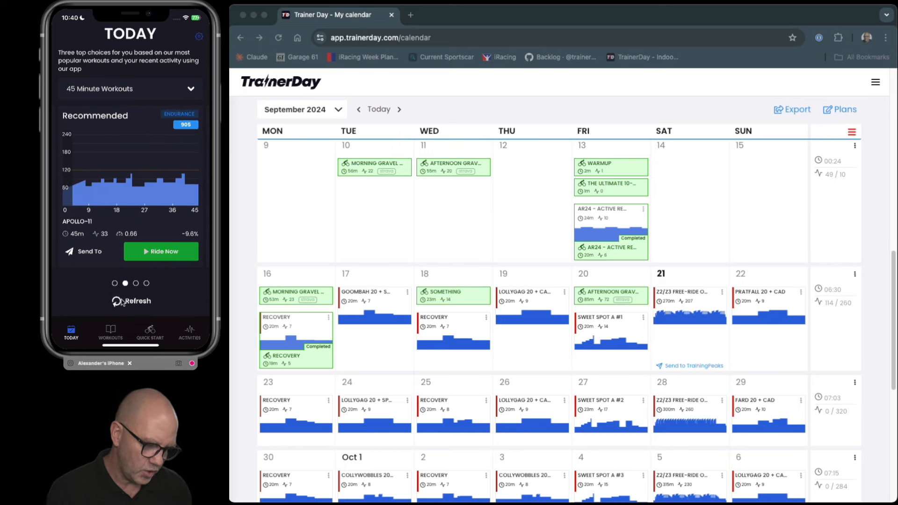
- Refresh the phone's recommendation to get the 45-minute Tempo 2 threshold interval ramps workout
{"action": "left_click", "coordinate": [131, 301]}
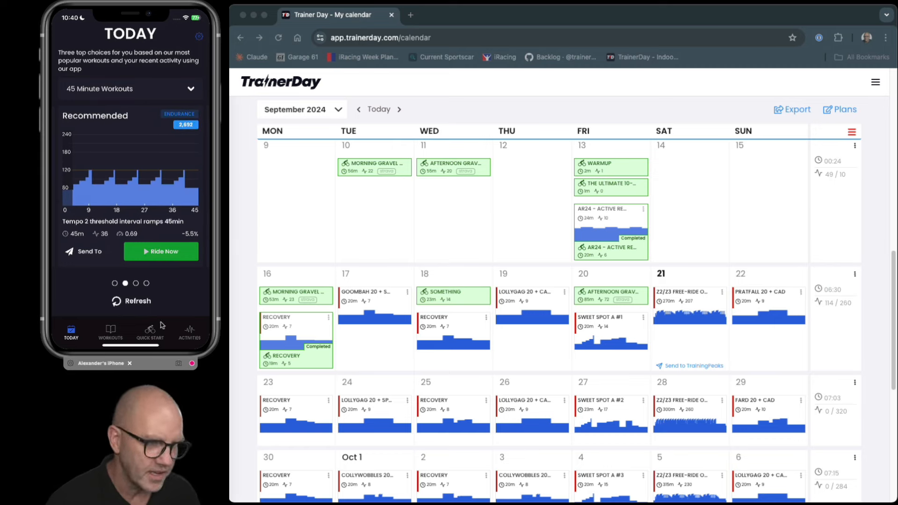
{"action": "mouse_move", "coordinate": [110, 330]}
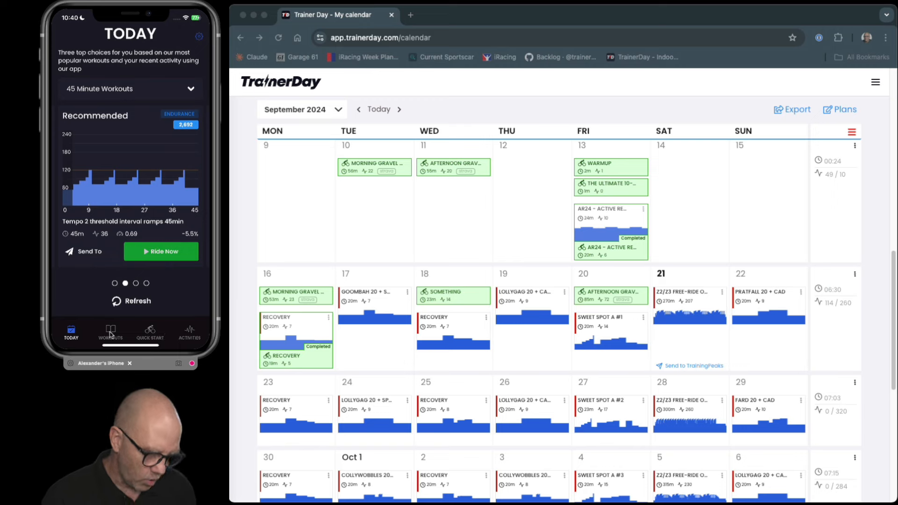
- Switch the phone app to the Workouts tab showing the TD Ramp Test (Automatic) favorite
{"action": "left_click", "coordinate": [110, 334]}
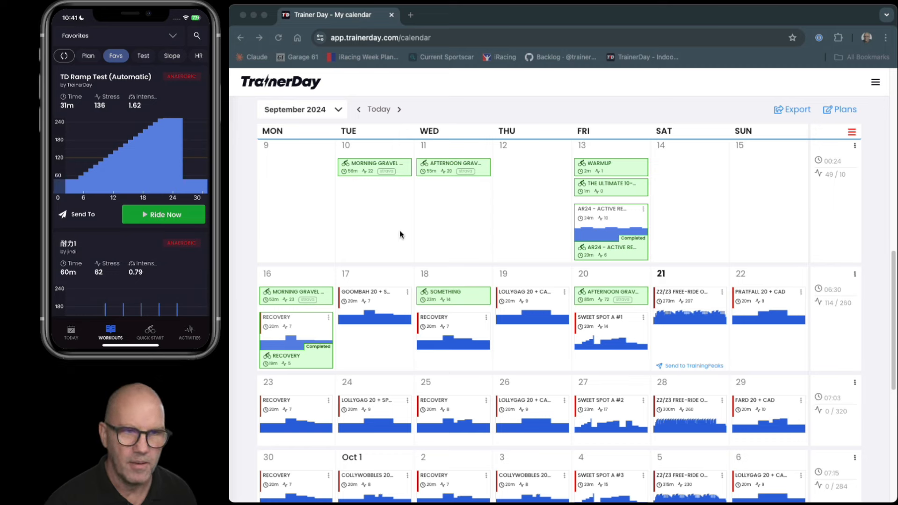
{"action": "mouse_move", "coordinate": [495, 155]}
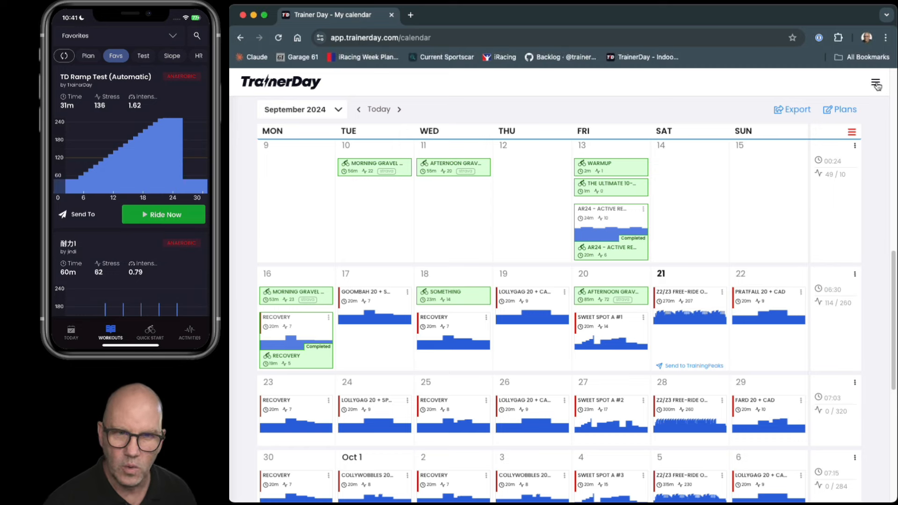
- Search the web workouts and add Soonami Recovery to Favorites
{"action": "left_click", "coordinate": [874, 84]}
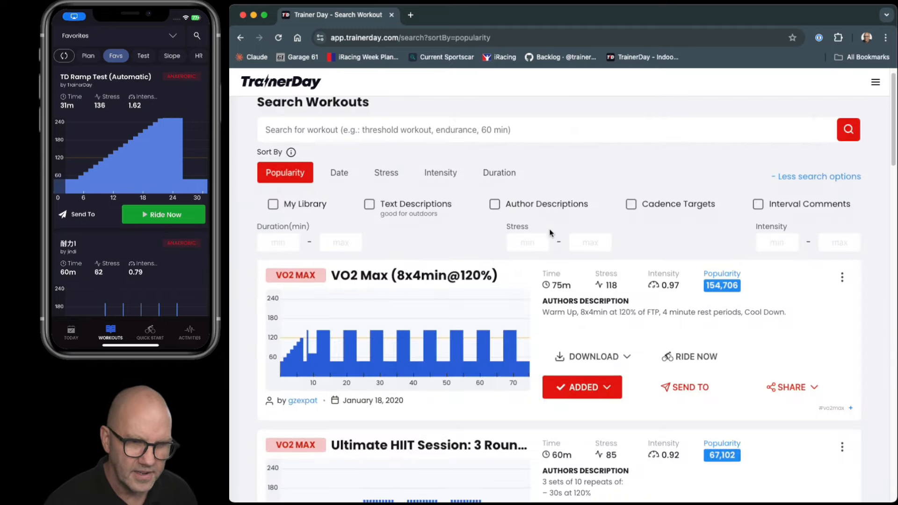
{"action": "scroll", "scroll_direction": "down", "scroll_amount": 3}
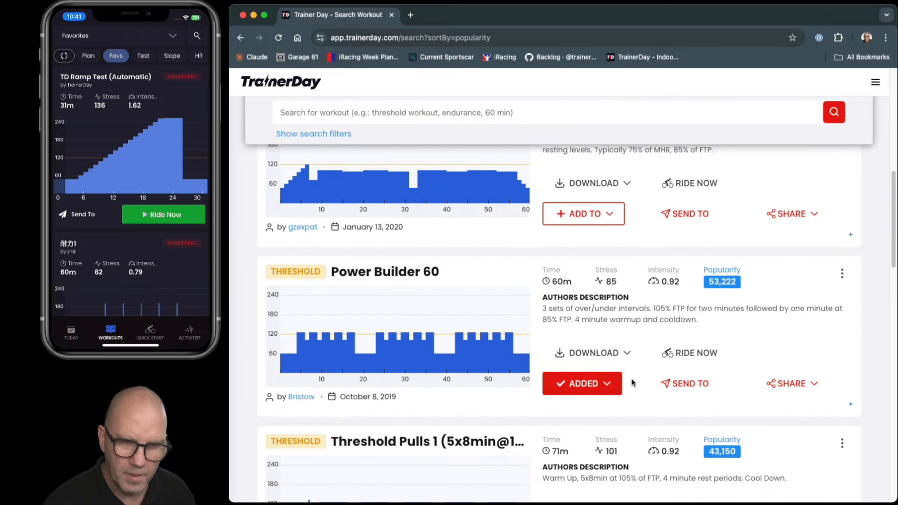
{"action": "scroll", "scroll_direction": "down", "scroll_amount": 3}
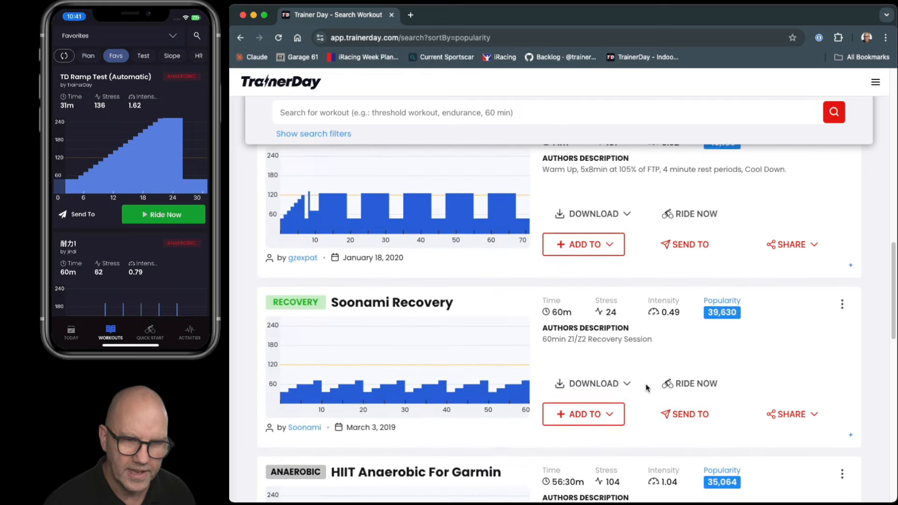
{"action": "left_click", "coordinate": [583, 414]}
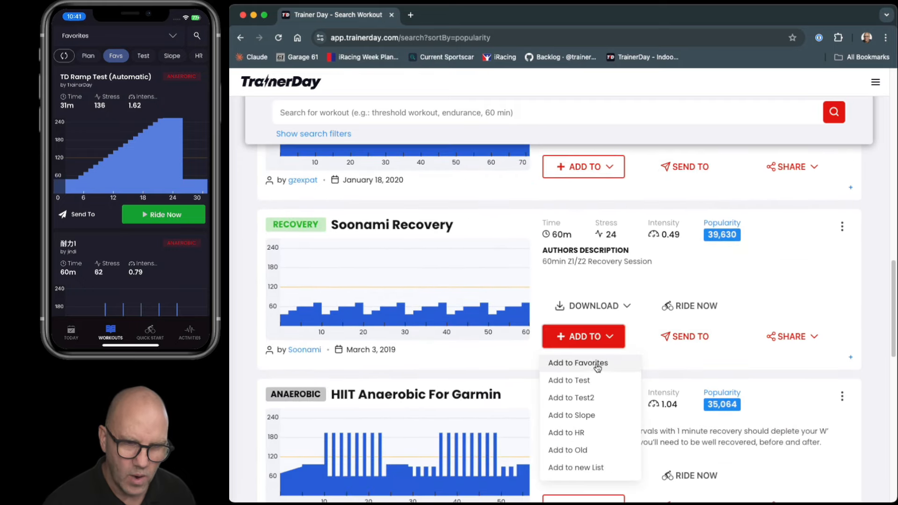
{"action": "mouse_move", "coordinate": [579, 380]}
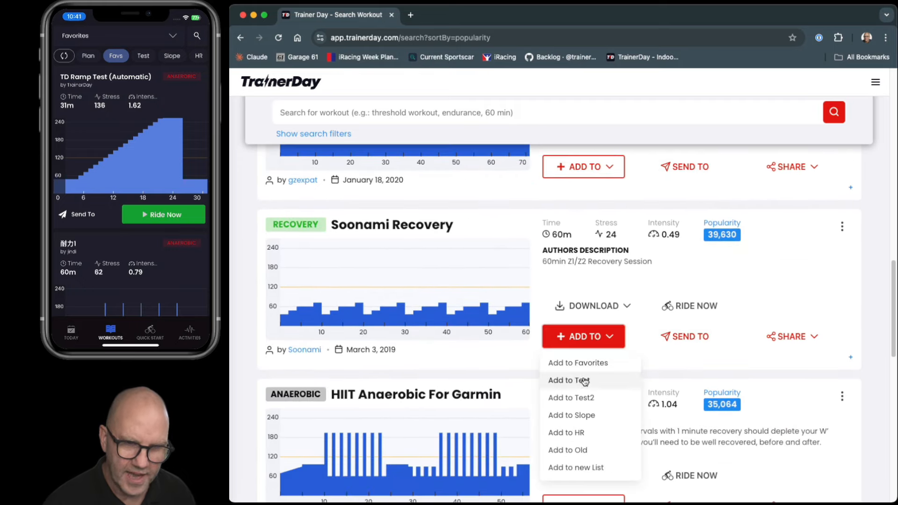
{"action": "mouse_move", "coordinate": [577, 450]}
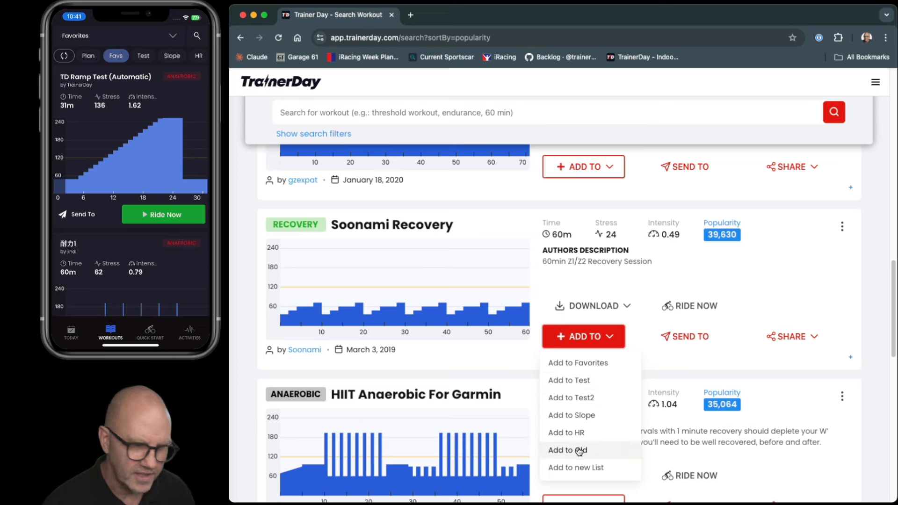
{"action": "mouse_move", "coordinate": [585, 472]}
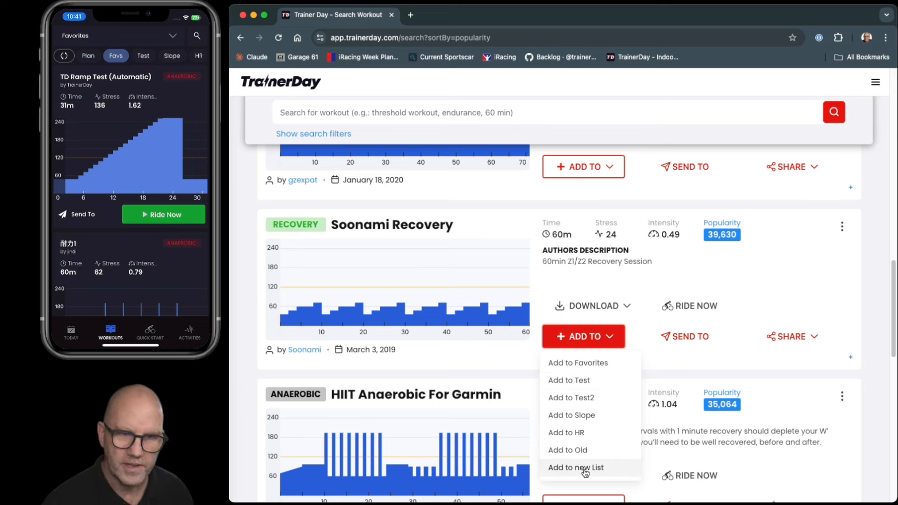
{"action": "mouse_move", "coordinate": [554, 381]}
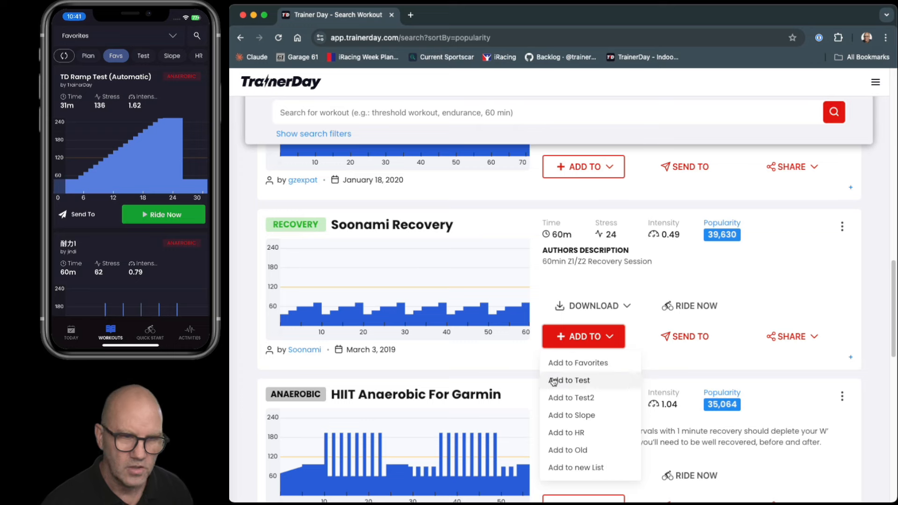
{"action": "left_click", "coordinate": [569, 380]}
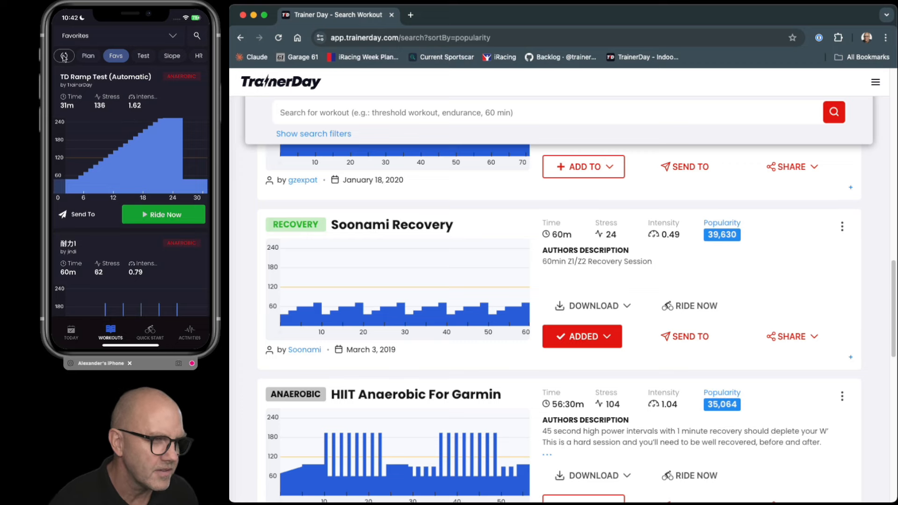
- Sync the phone's workout lists and scroll Favs to find Soonami Recovery
{"action": "left_click", "coordinate": [64, 55]}
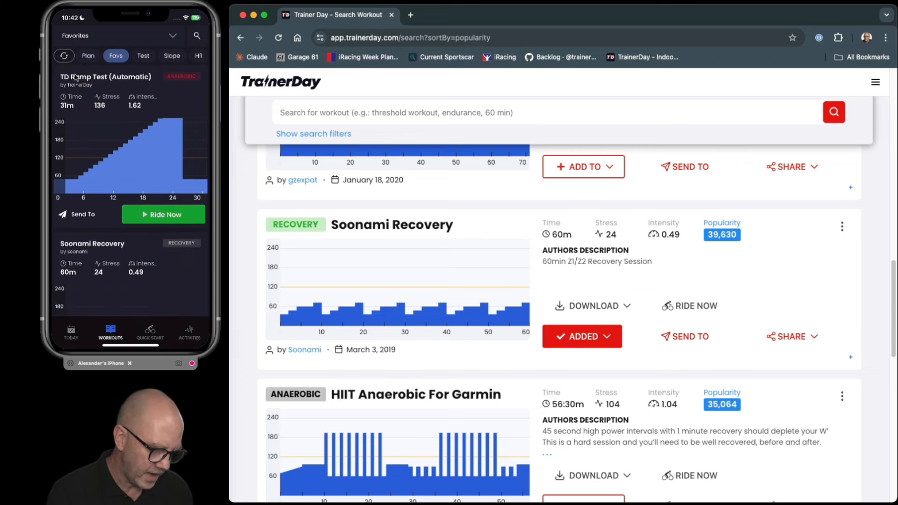
{"action": "scroll", "scroll_direction": "down", "scroll_amount": 3}
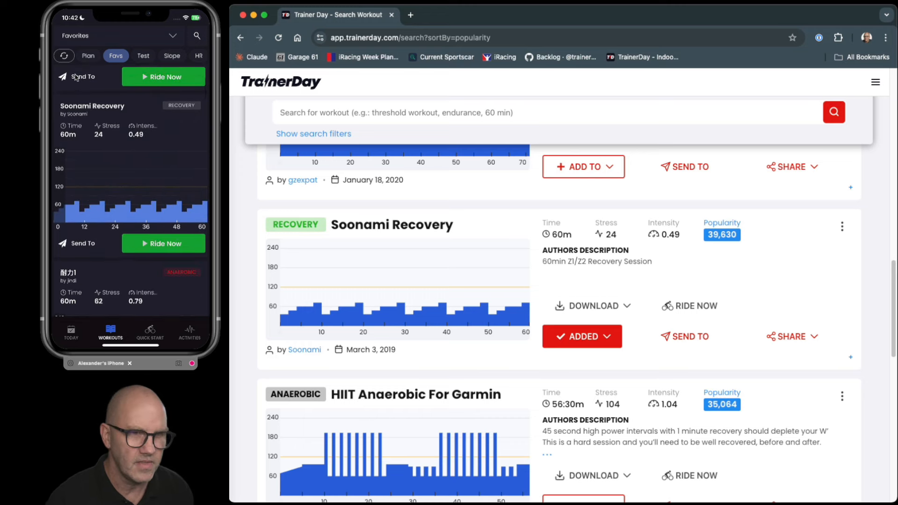
{"action": "mouse_move", "coordinate": [133, 154]}
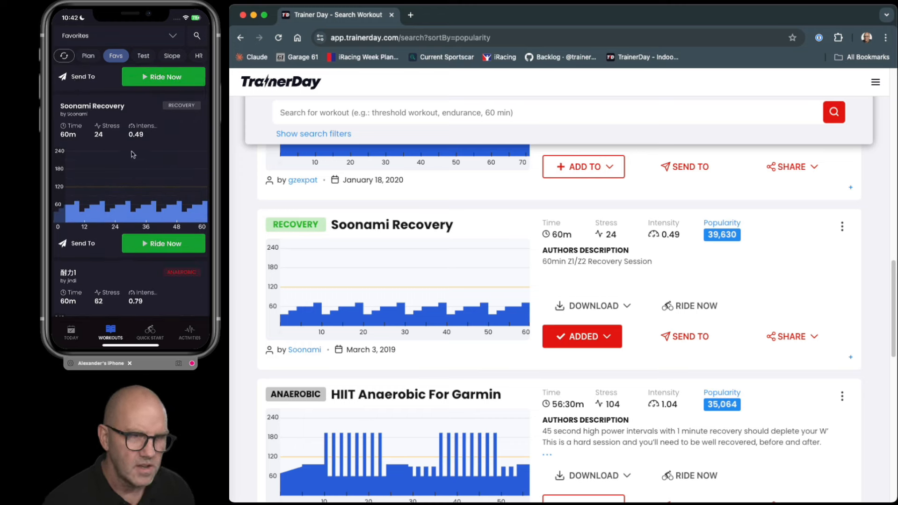
{"action": "mouse_move", "coordinate": [170, 156]}
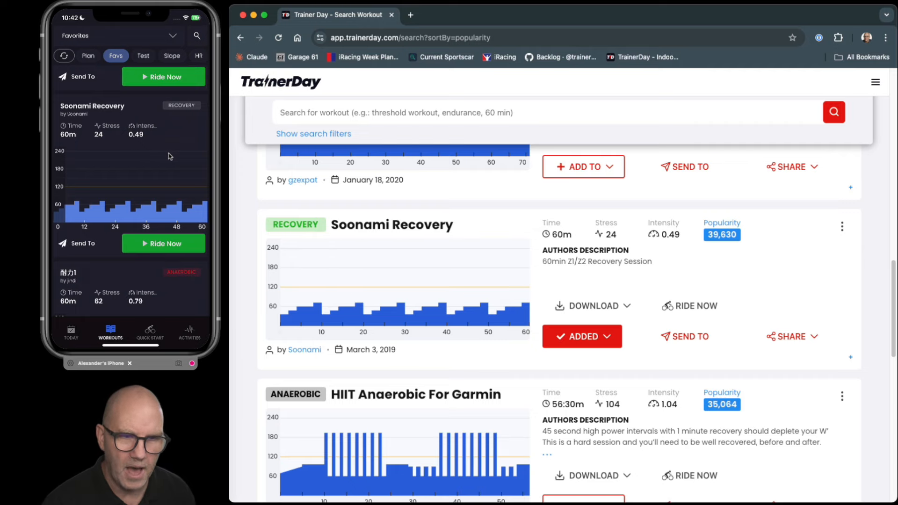
- Return the web workout search to its top, showing sorting and filter options
{"action": "left_click", "coordinate": [313, 134]}
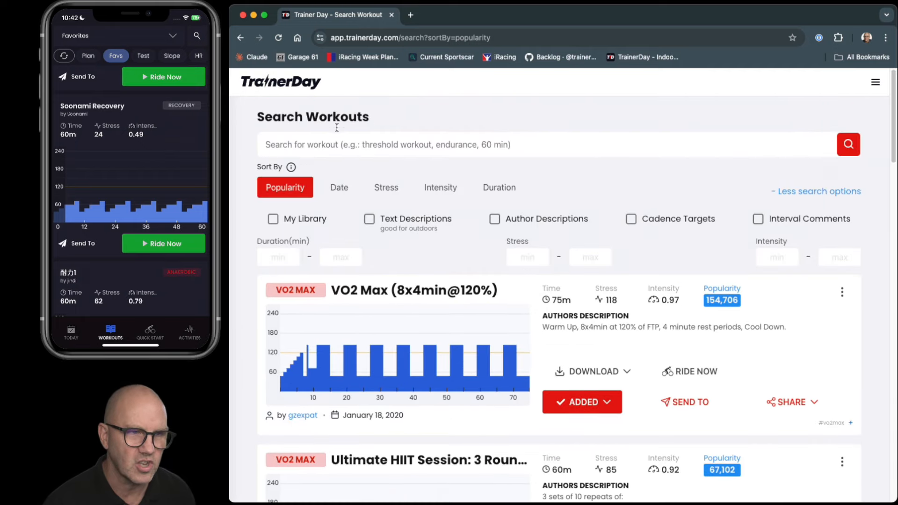
{"action": "mouse_move", "coordinate": [403, 163]}
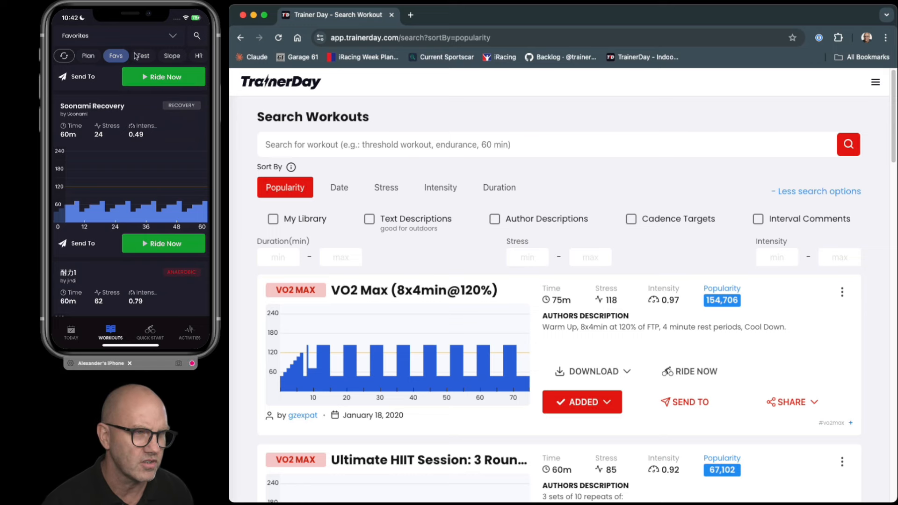
{"action": "mouse_move", "coordinate": [186, 57]}
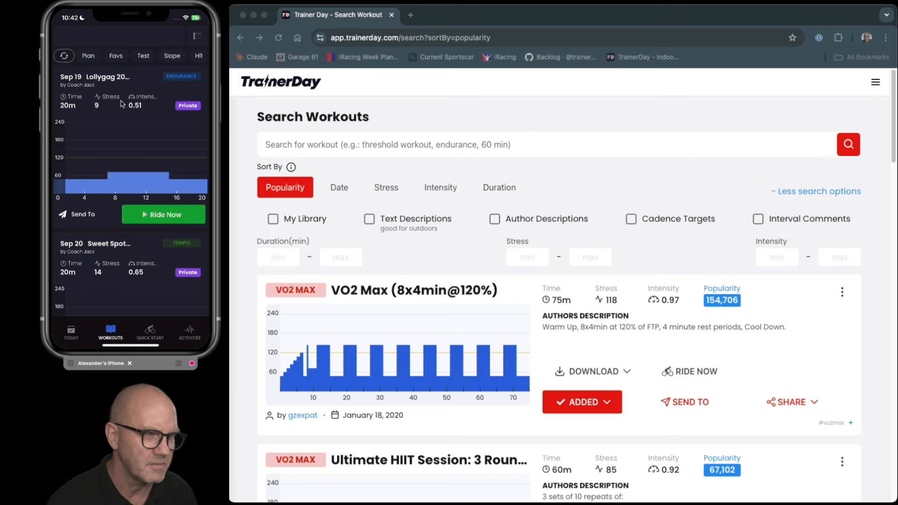
{"action": "mouse_move", "coordinate": [133, 164]}
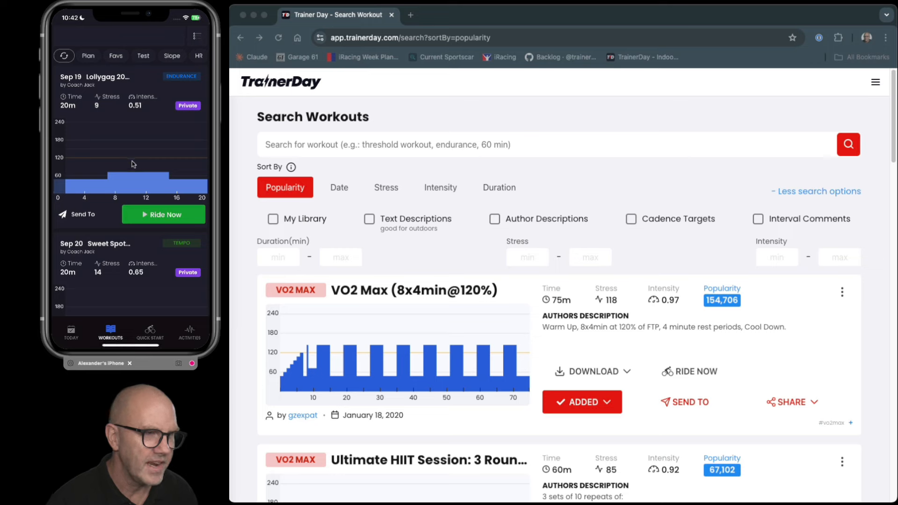
{"action": "scroll", "scroll_direction": "down", "scroll_amount": 3}
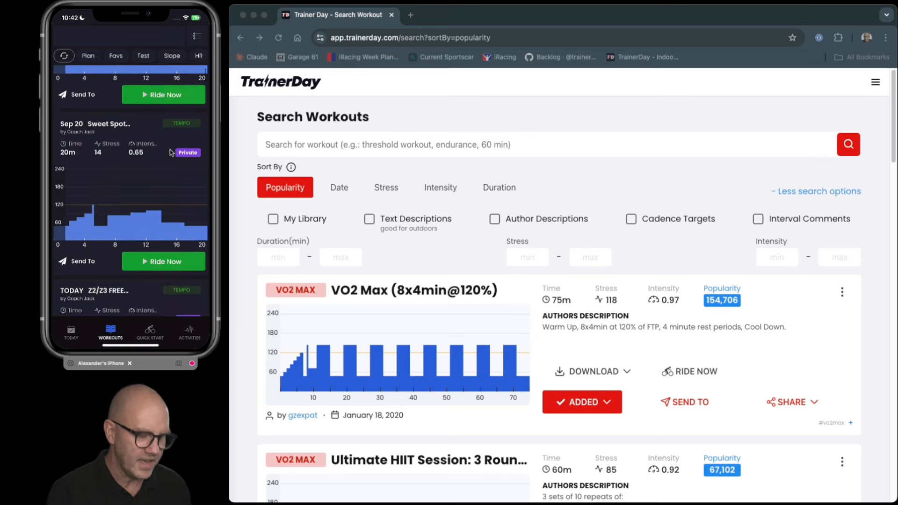
{"action": "scroll", "scroll_direction": "down", "scroll_amount": 3}
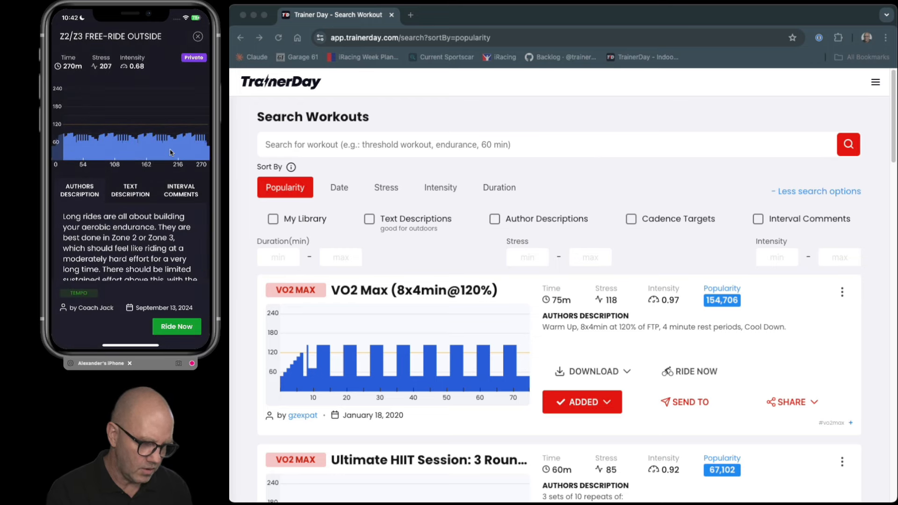
{"action": "scroll", "scroll_direction": "down", "scroll_amount": 3}
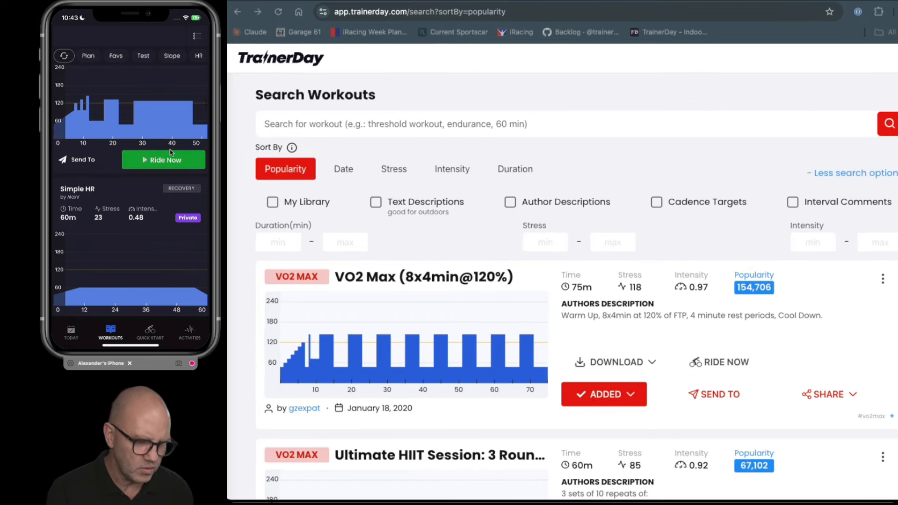
- Switch to the phone's Favs list, topped by TD Ramp Test and Soonami Recovery
{"action": "left_click", "coordinate": [115, 55]}
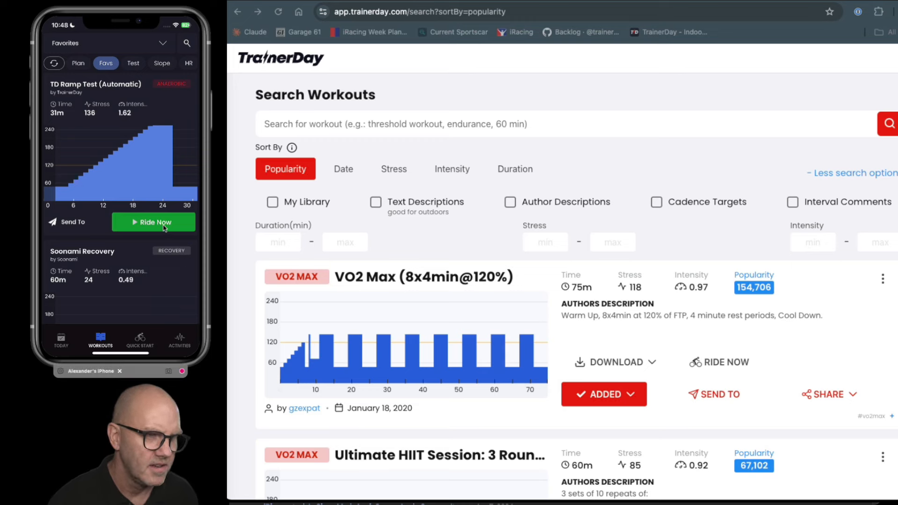
{"action": "mouse_move", "coordinate": [132, 173]}
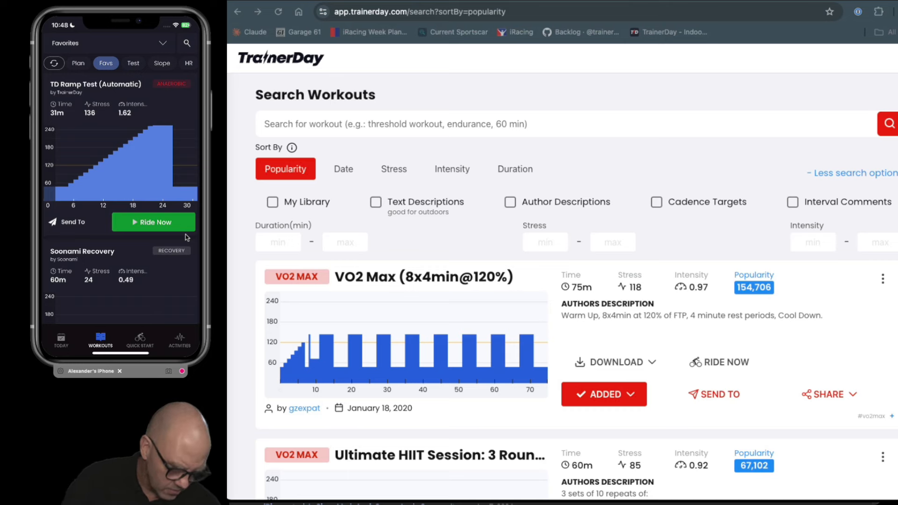
- Open TD Ramp Test with Ride Now and confirm the paired smart trainer
{"action": "left_click", "coordinate": [153, 222]}
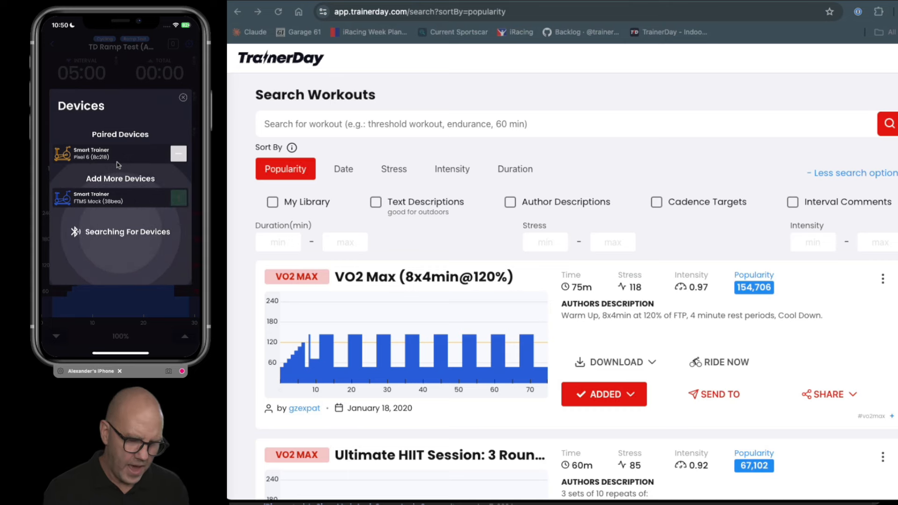
{"action": "left_click", "coordinate": [182, 97]}
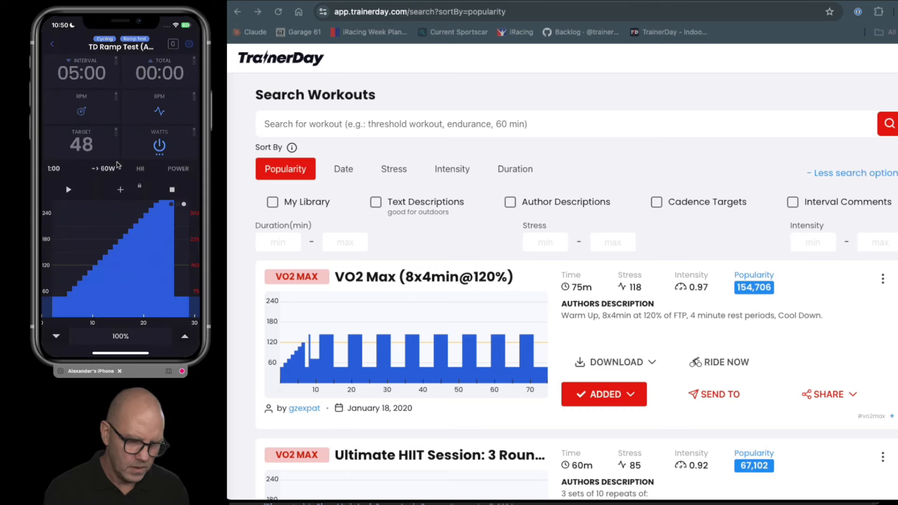
- Start the TD Ramp Test ride so timer, power and heart rate go live
{"action": "left_click", "coordinate": [68, 190]}
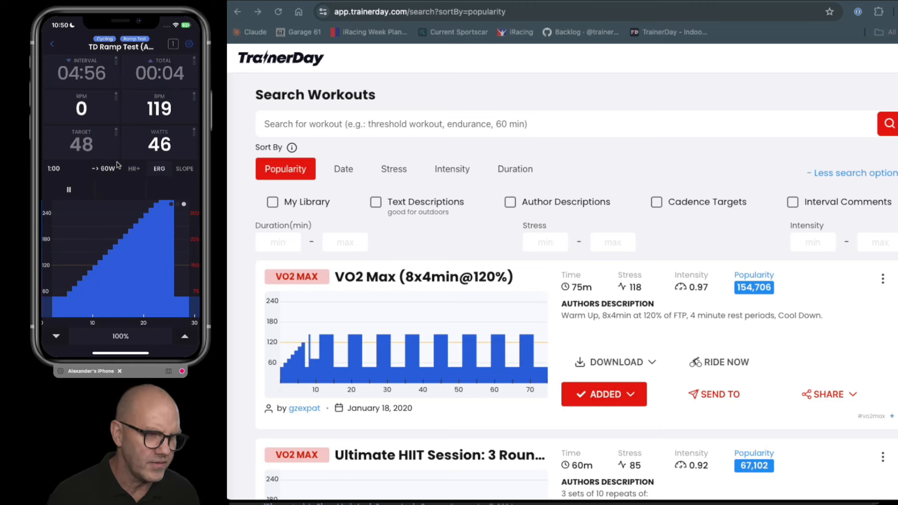
{"action": "mouse_move", "coordinate": [64, 304]}
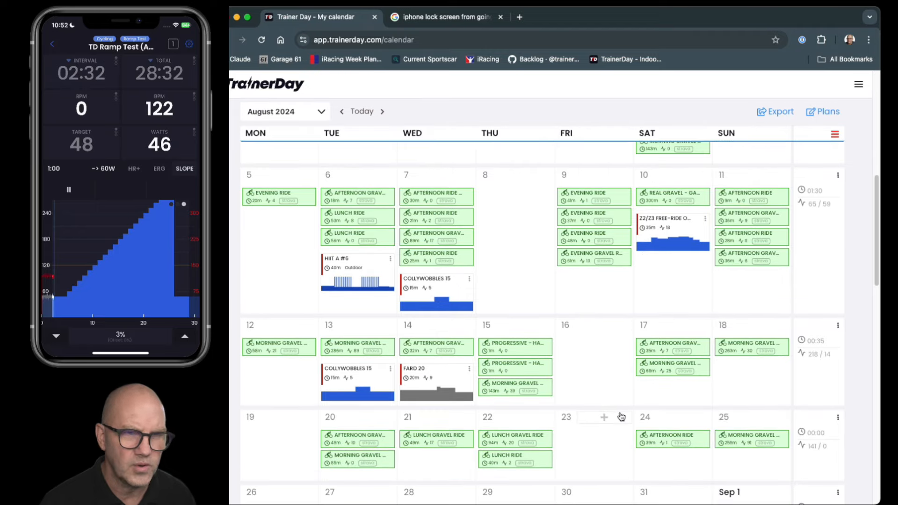
- Navigate from the web calendar to the Coach Jack Plan Builder page
{"action": "left_click", "coordinate": [381, 111]}
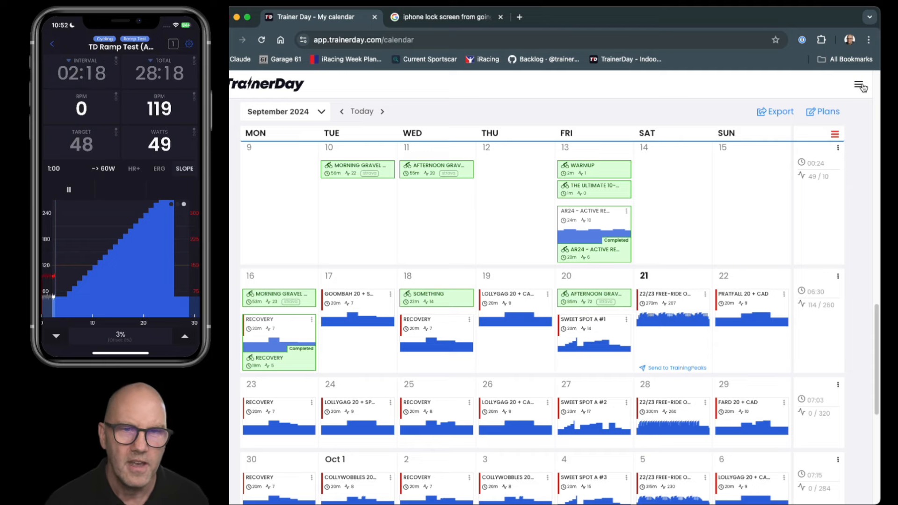
{"action": "left_click", "coordinate": [858, 86]}
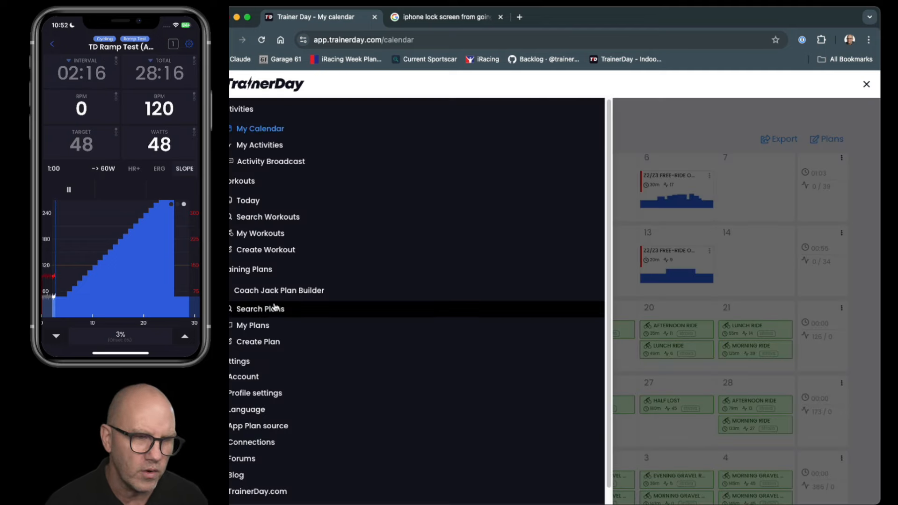
{"action": "mouse_move", "coordinate": [269, 294]}
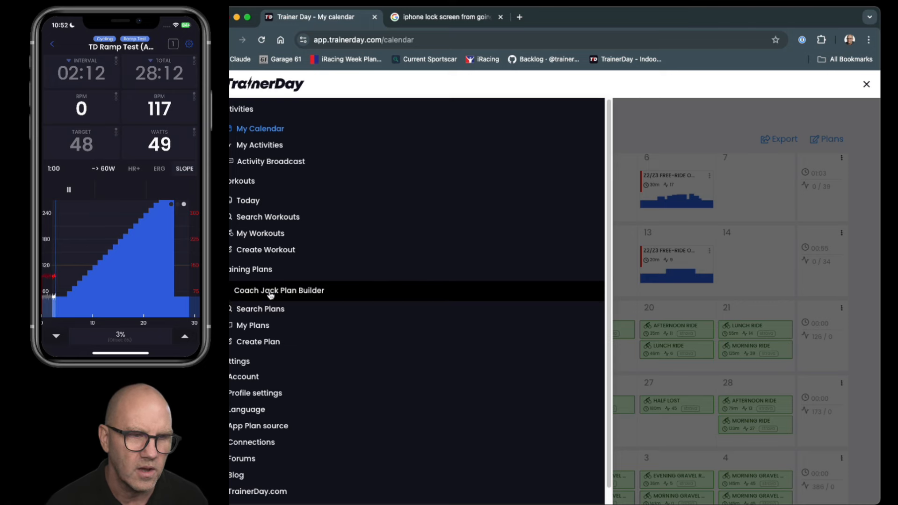
{"action": "left_click", "coordinate": [270, 290]}
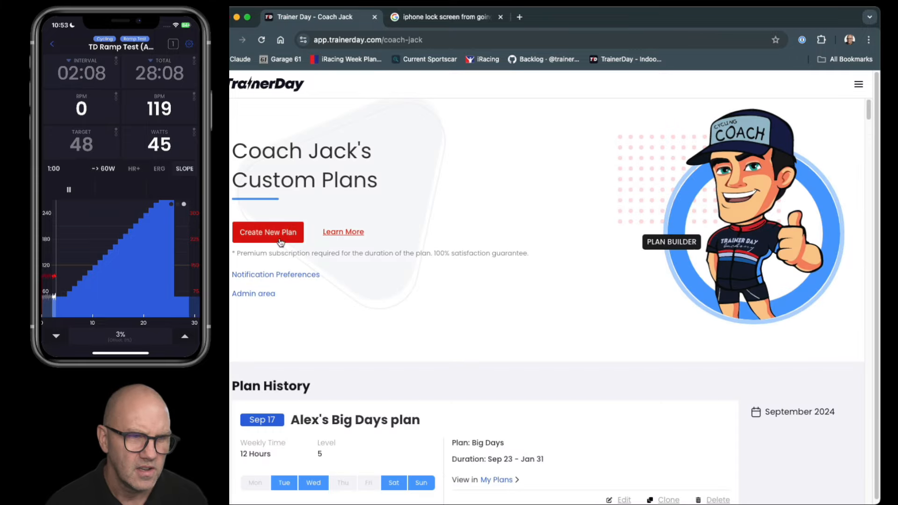
- Start an 8-week Coach Jack plan and pick The Serious Italian block type
{"action": "left_click", "coordinate": [268, 232]}
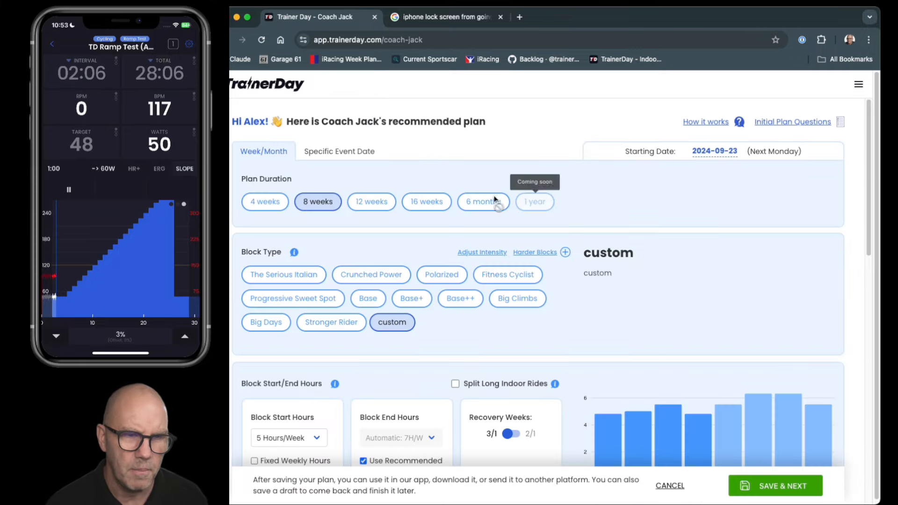
{"action": "mouse_move", "coordinate": [674, 217]}
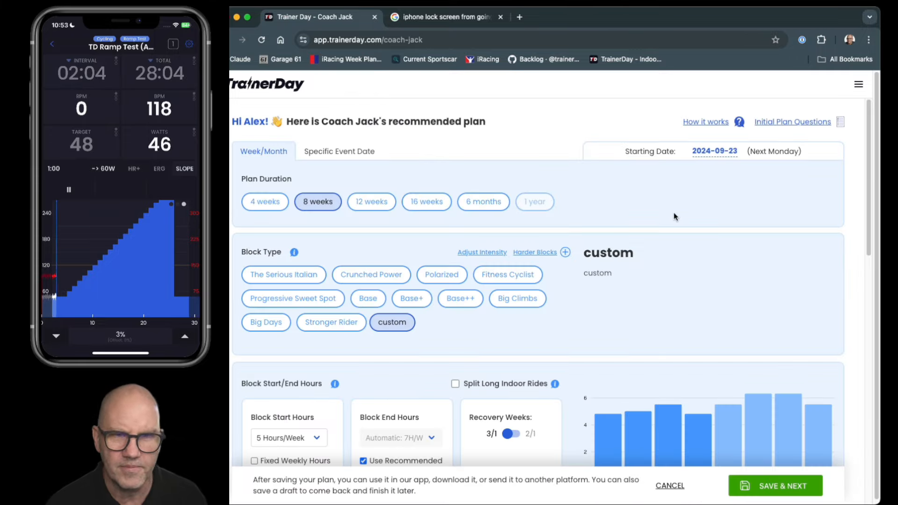
{"action": "scroll", "scroll_direction": "down", "scroll_amount": 3}
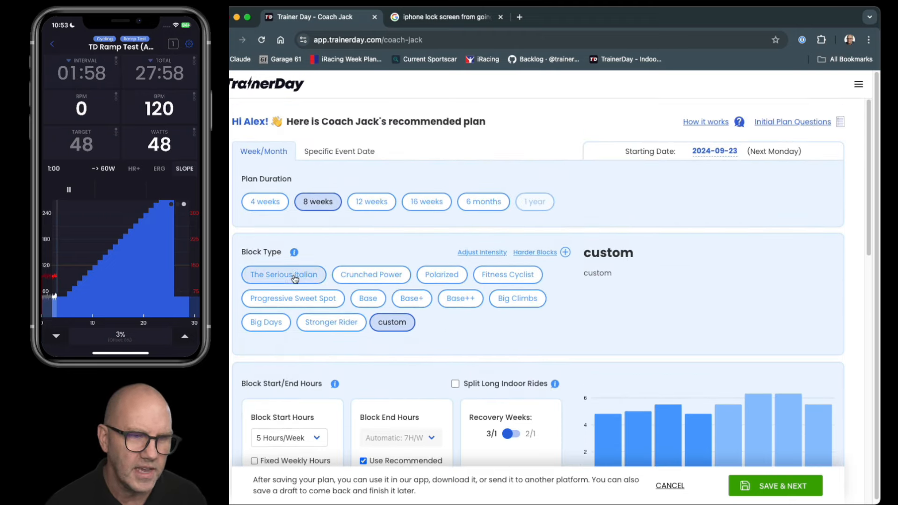
{"action": "left_click", "coordinate": [283, 275]}
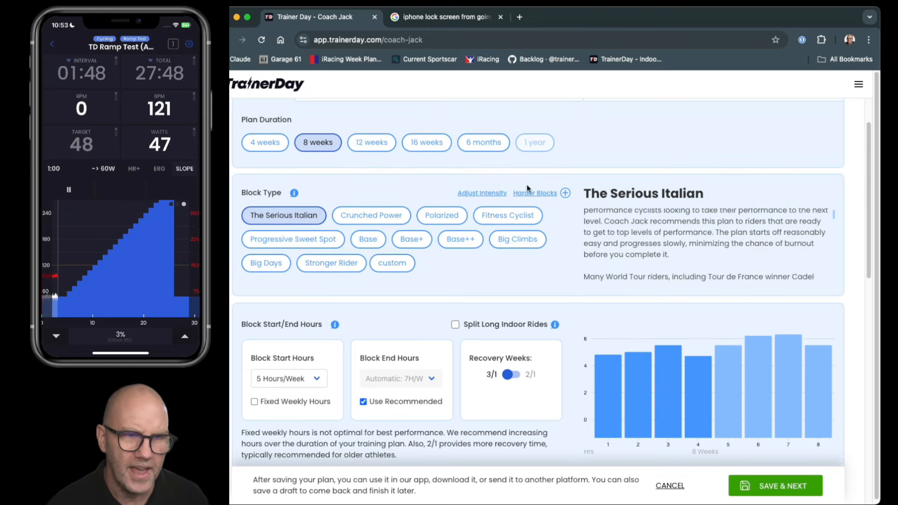
{"action": "left_click", "coordinate": [482, 193]}
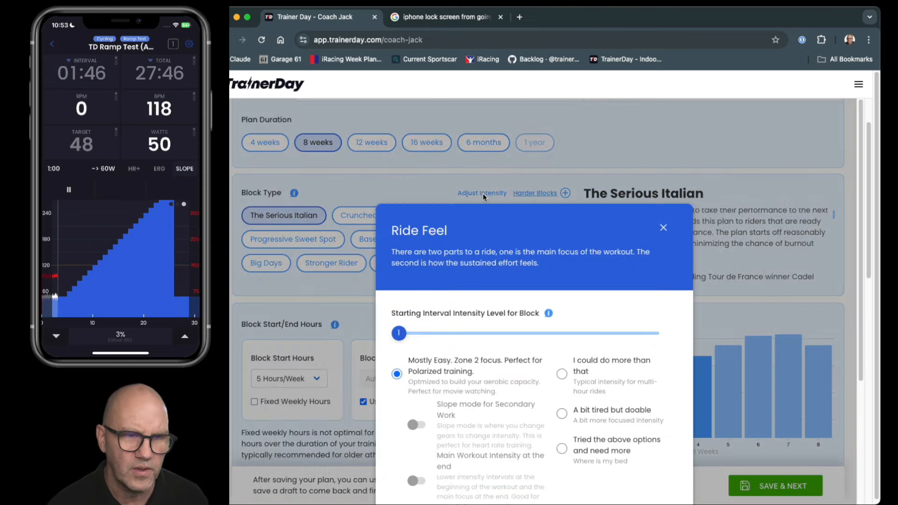
{"action": "mouse_move", "coordinate": [506, 339]}
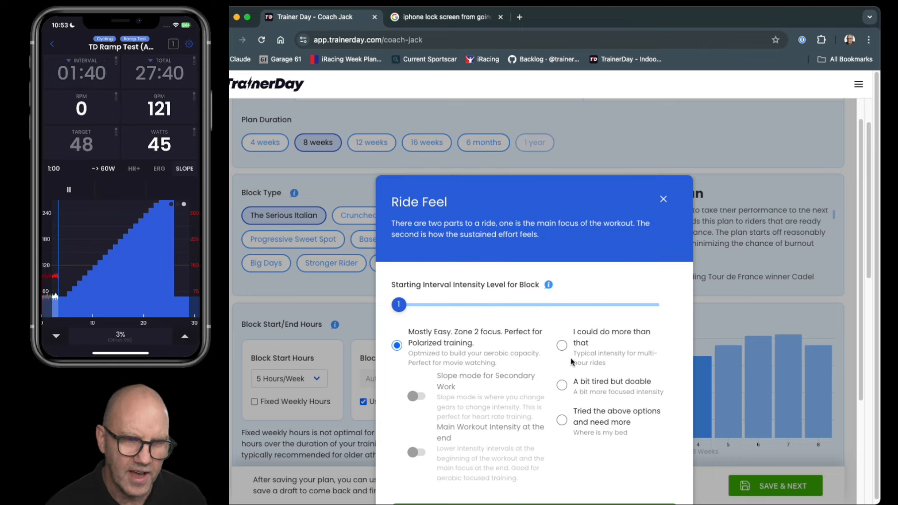
{"action": "mouse_move", "coordinate": [572, 328]}
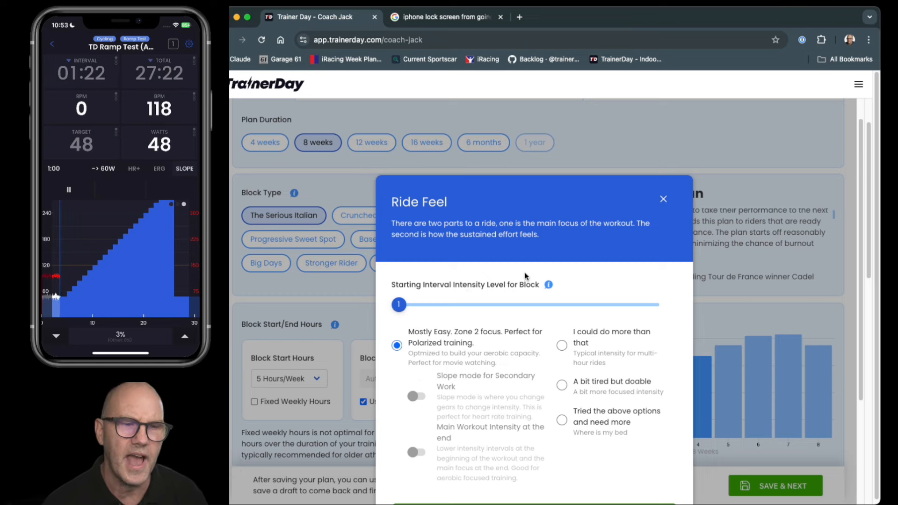
{"action": "mouse_move", "coordinate": [413, 316]}
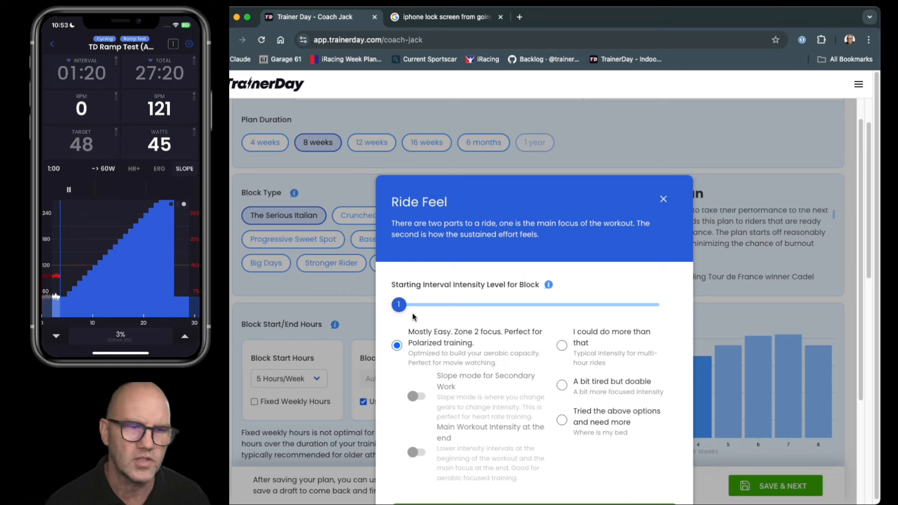
{"action": "mouse_move", "coordinate": [496, 250]}
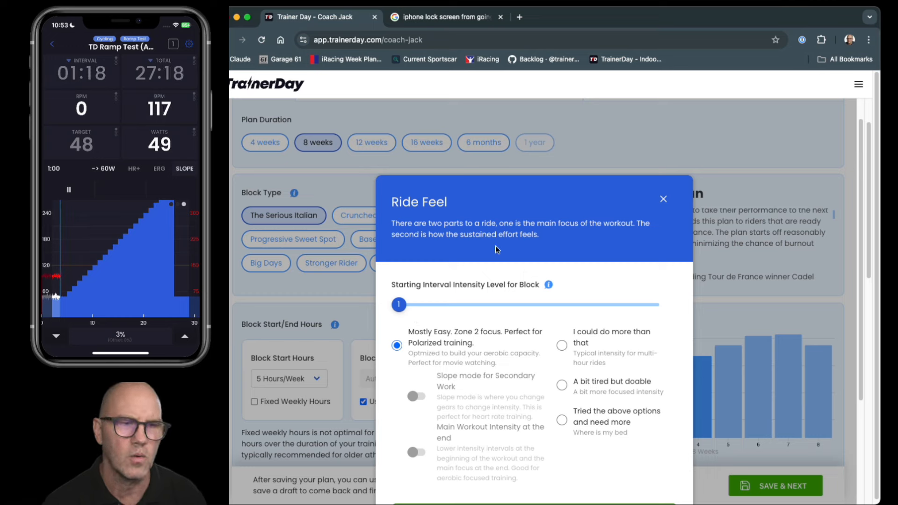
{"action": "mouse_move", "coordinate": [663, 199]}
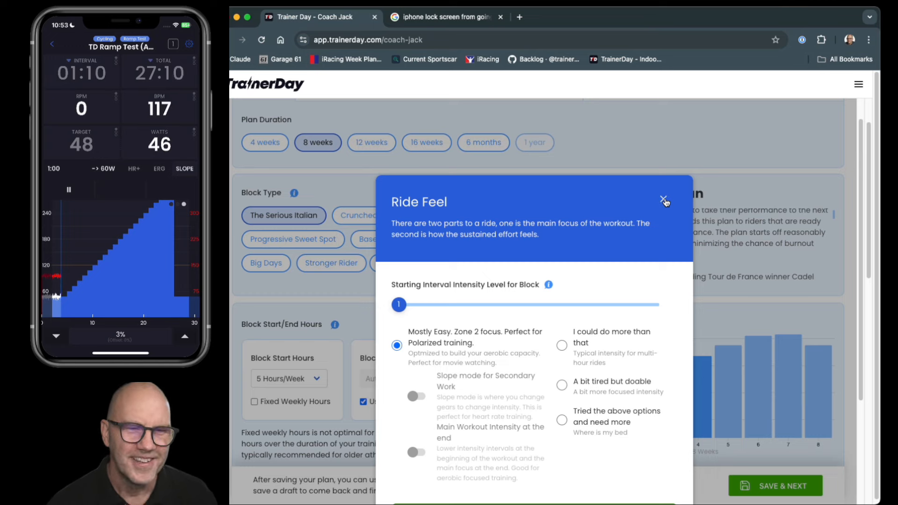
{"action": "left_click", "coordinate": [663, 199]}
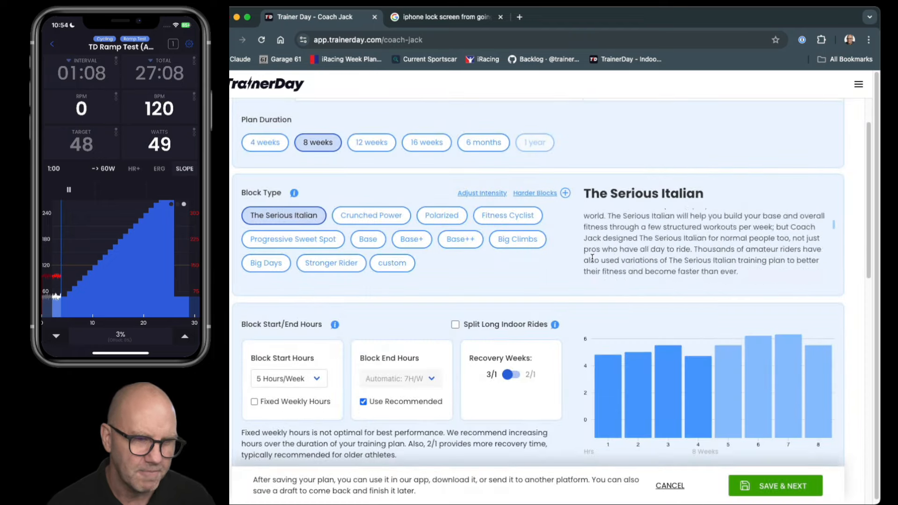
- Save the Serious Italian plan and send it to my calendar
{"action": "scroll", "scroll_direction": "down", "scroll_amount": 3}
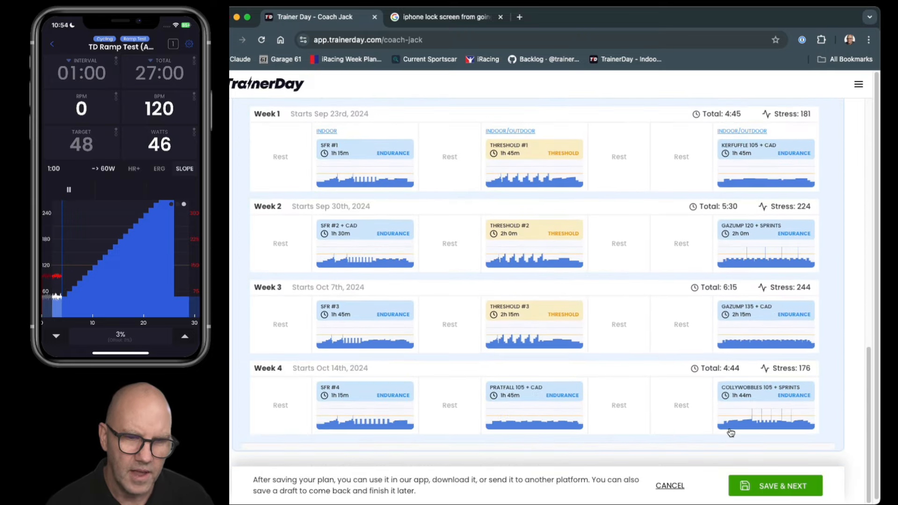
{"action": "left_click", "coordinate": [775, 485]}
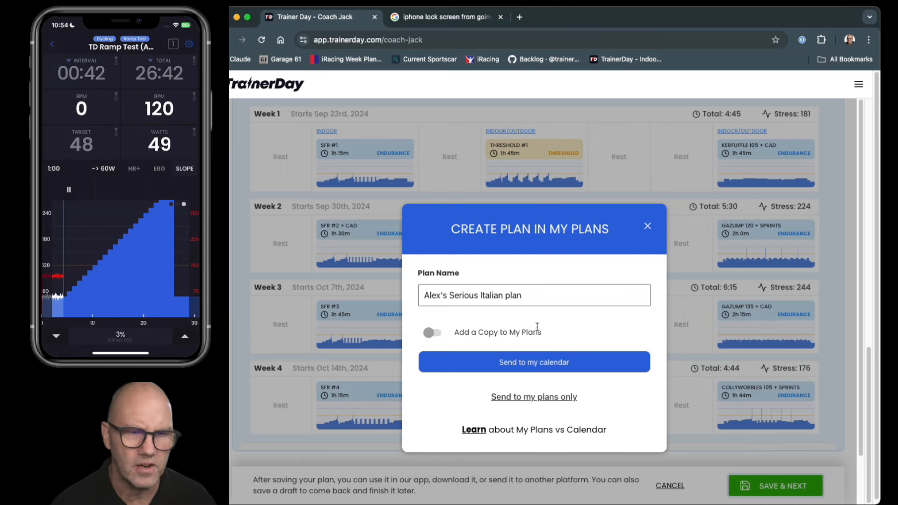
{"action": "left_click", "coordinate": [647, 226]}
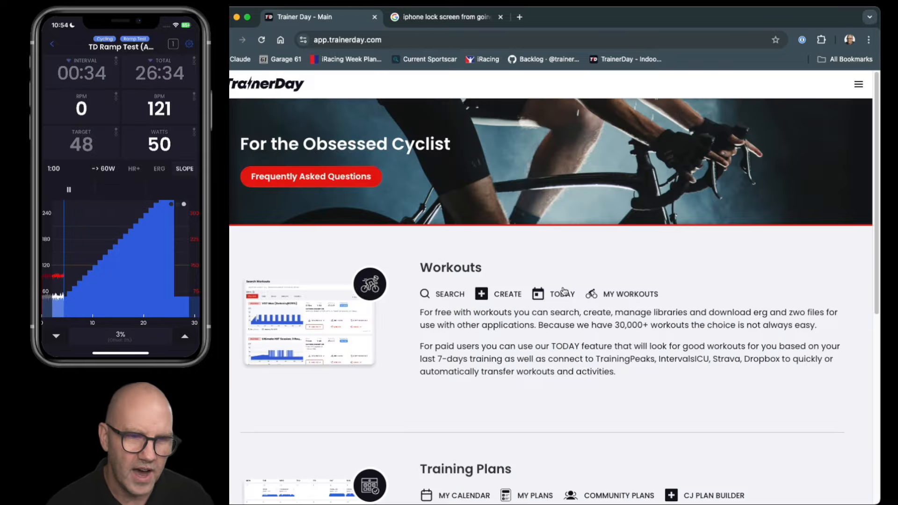
- Open My Calendar from the home page and scroll through the planned September workouts
{"action": "scroll", "scroll_direction": "down", "scroll_amount": 3}
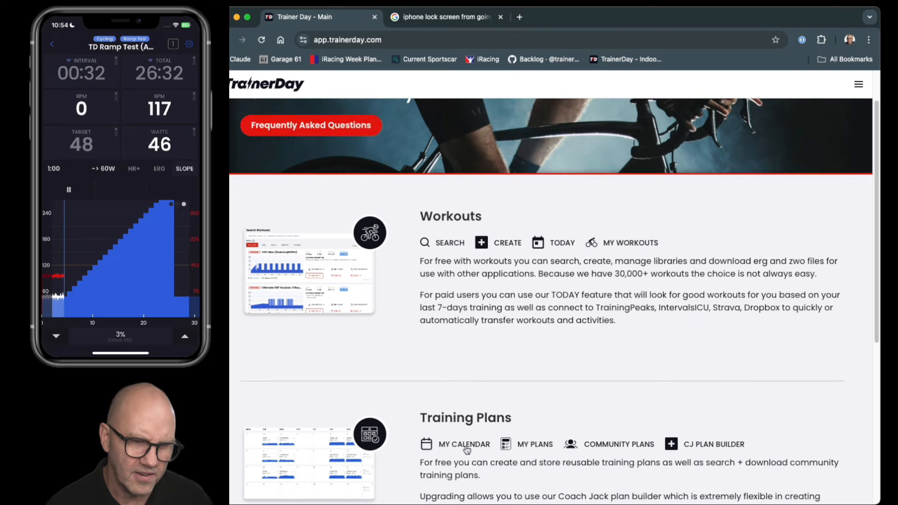
{"action": "left_click", "coordinate": [463, 444]}
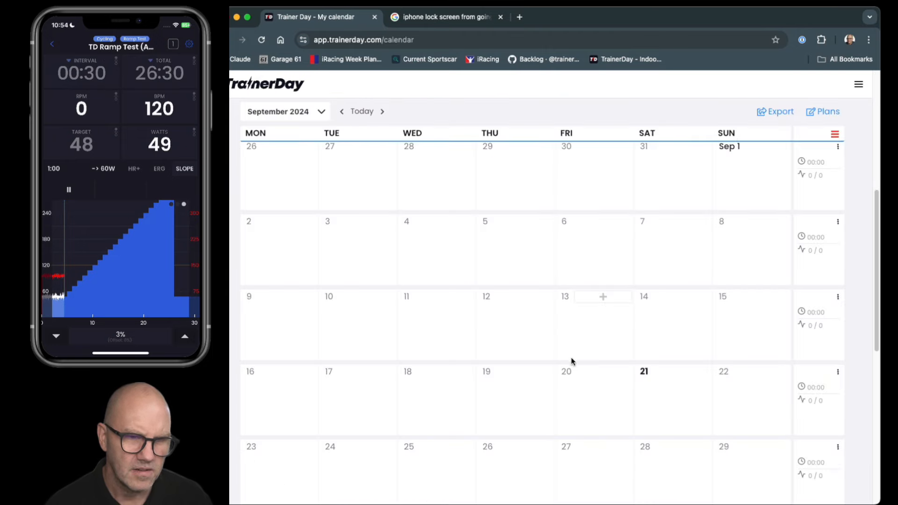
{"action": "scroll", "scroll_direction": "down", "scroll_amount": 3}
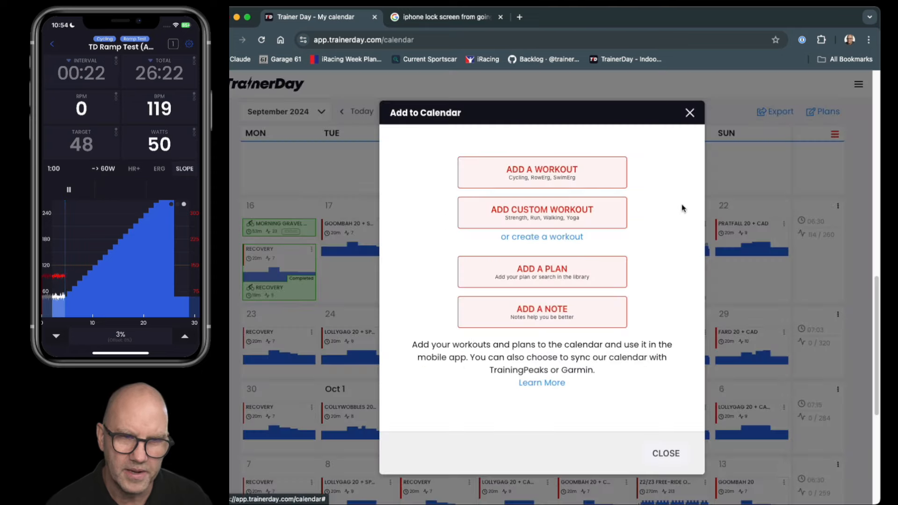
- Dismiss Add to Calendar, go to Search Workouts, and pick My calendar as send destination
{"action": "left_click", "coordinate": [689, 113]}
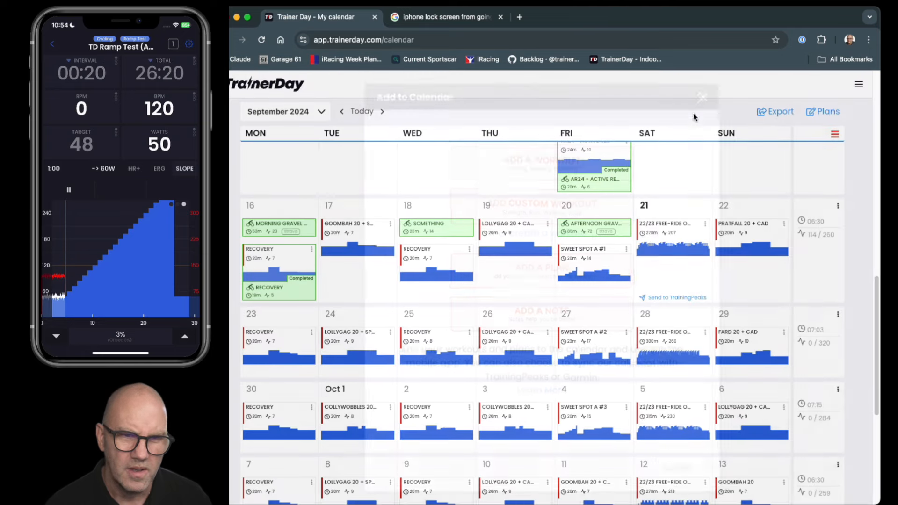
{"action": "left_click", "coordinate": [702, 97]}
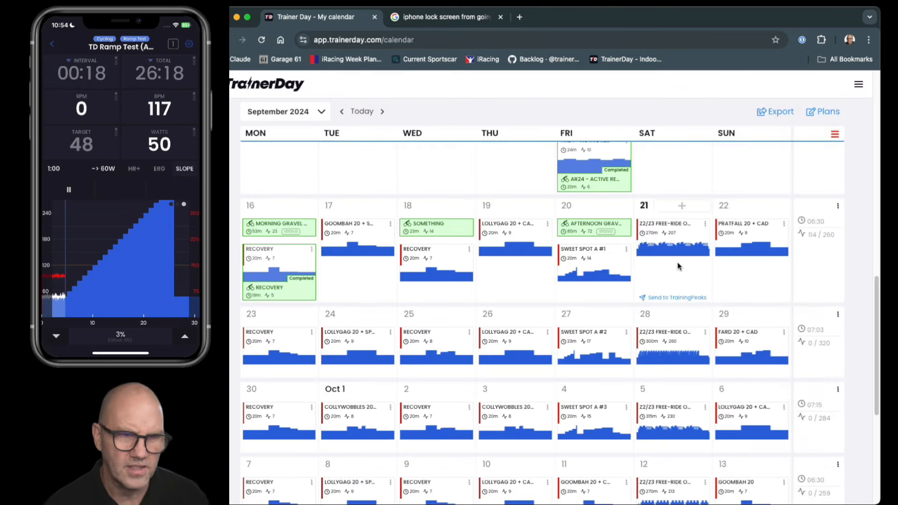
{"action": "left_click", "coordinate": [342, 111]}
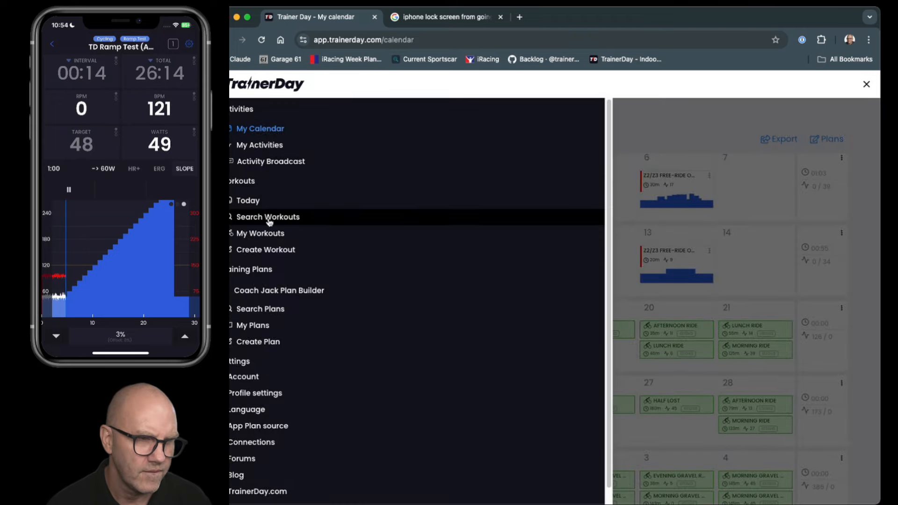
{"action": "left_click", "coordinate": [267, 217]}
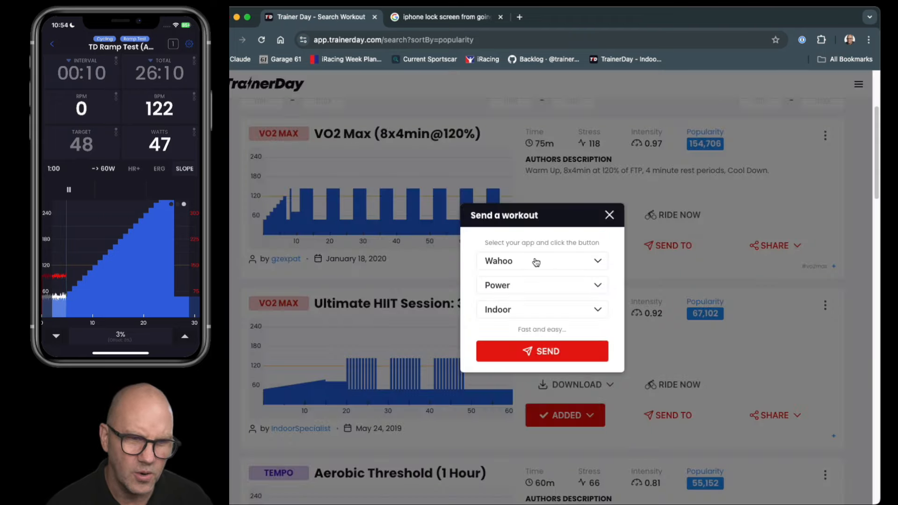
{"action": "left_click", "coordinate": [542, 261]}
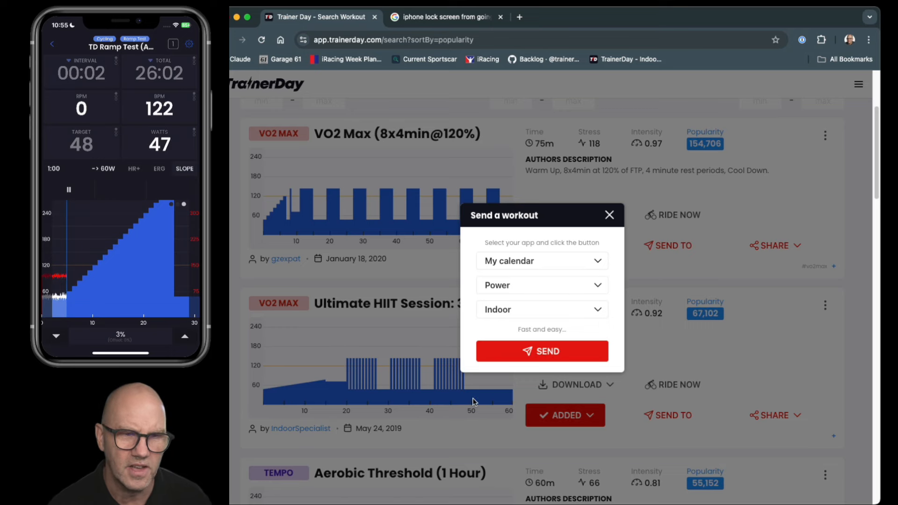
{"action": "mouse_move", "coordinate": [628, 221]}
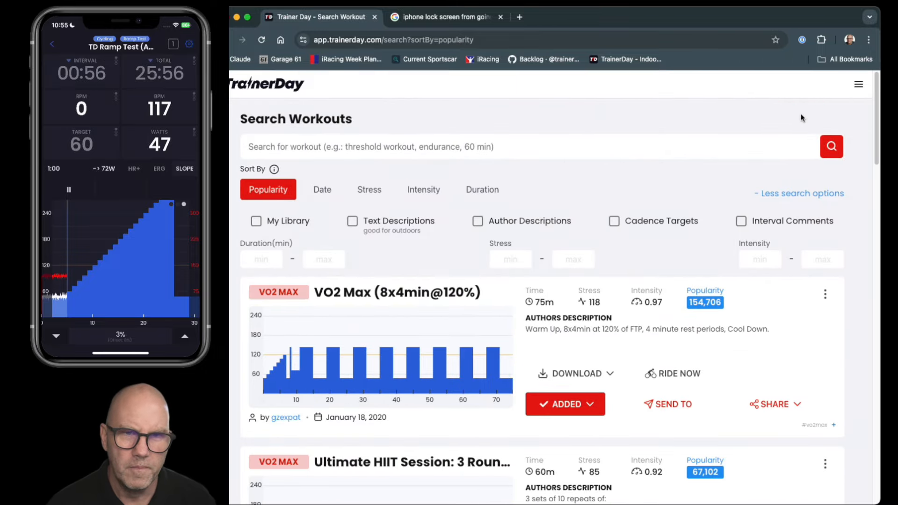
- Open Connections and review the linked Strava, TrainingPeaks, Garmin, Intervals.icu and Dropbox services
{"action": "left_click", "coordinate": [857, 85]}
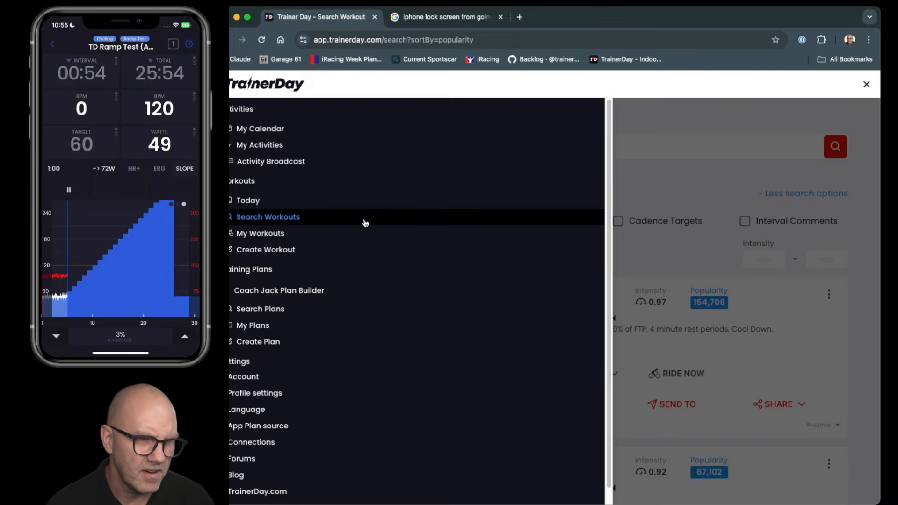
{"action": "mouse_move", "coordinate": [287, 254]}
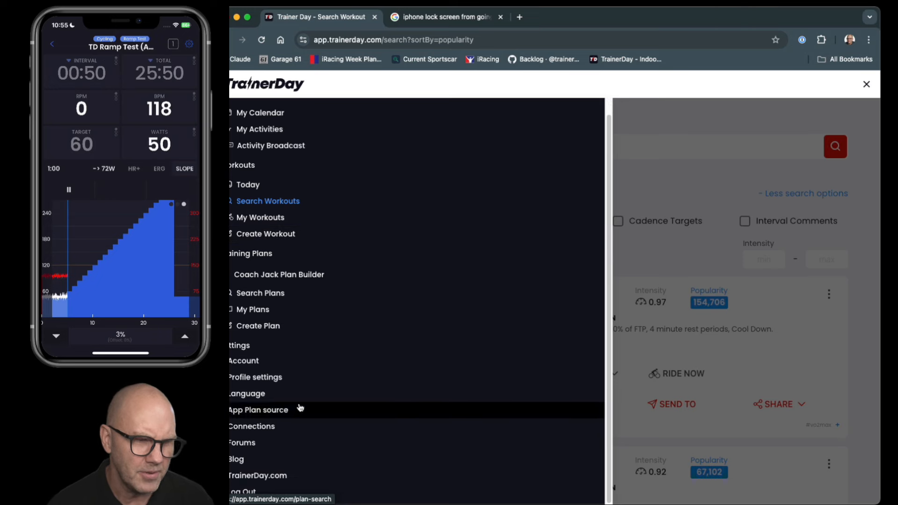
{"action": "left_click", "coordinate": [251, 426]}
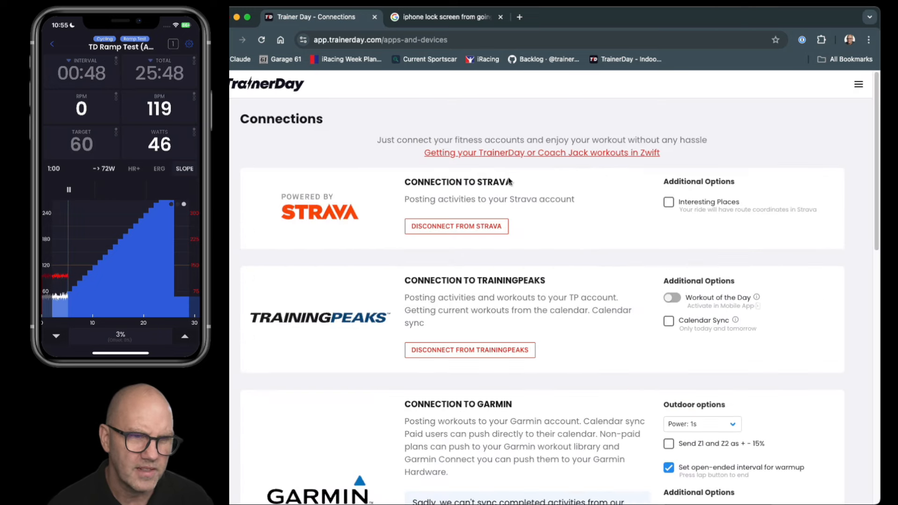
{"action": "left_click_drag", "start_coordinate": [438, 199], "coordinate": [529, 199]}
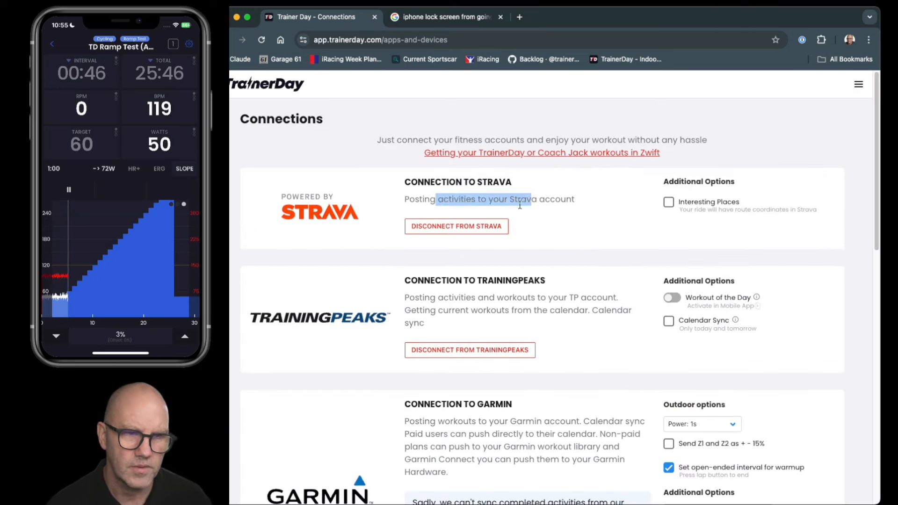
{"action": "mouse_move", "coordinate": [636, 229]}
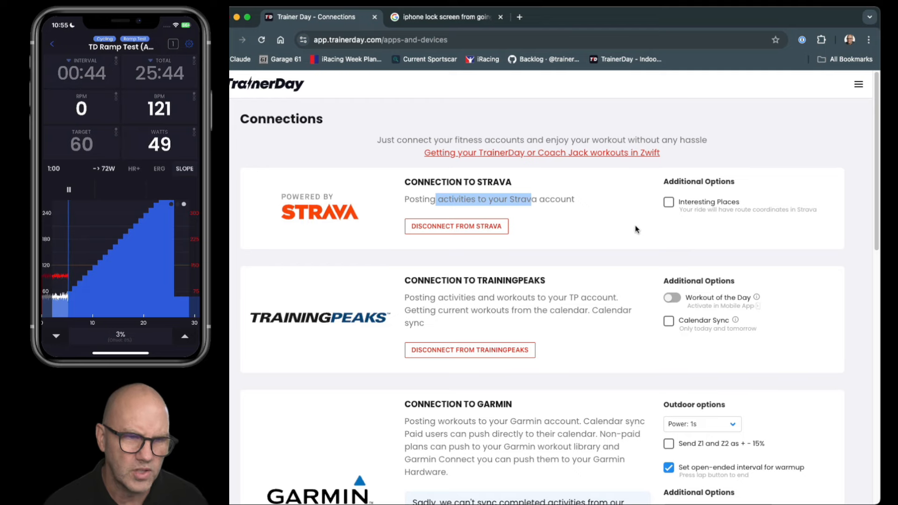
{"action": "scroll", "scroll_direction": "down", "scroll_amount": 3}
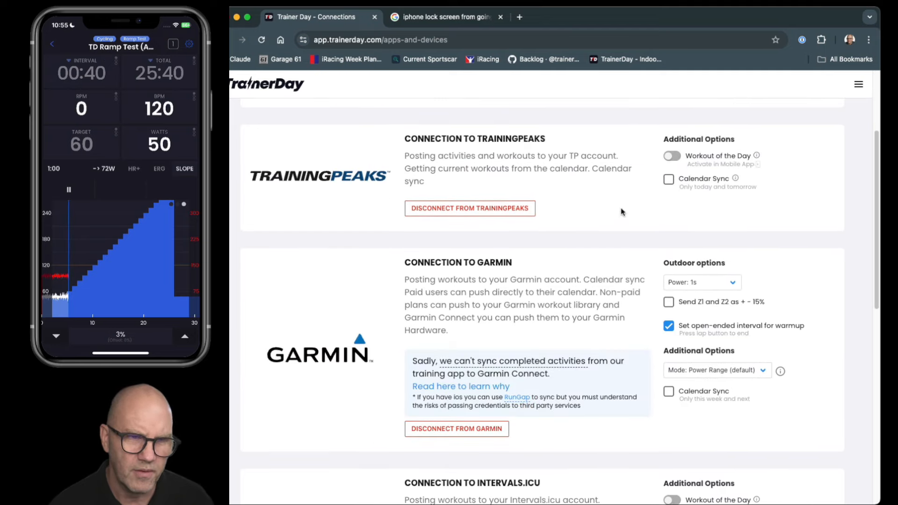
{"action": "scroll", "scroll_direction": "down", "scroll_amount": 3}
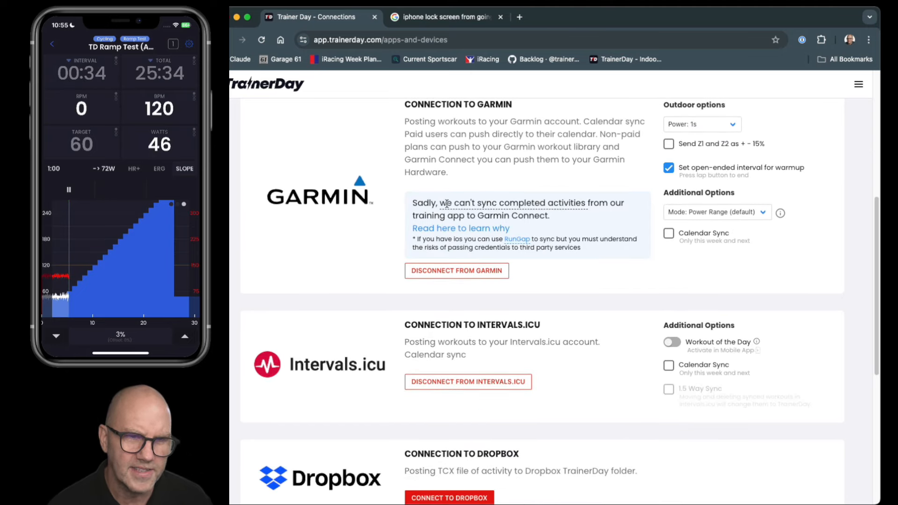
{"action": "left_click_drag", "start_coordinate": [440, 203], "coordinate": [585, 203]}
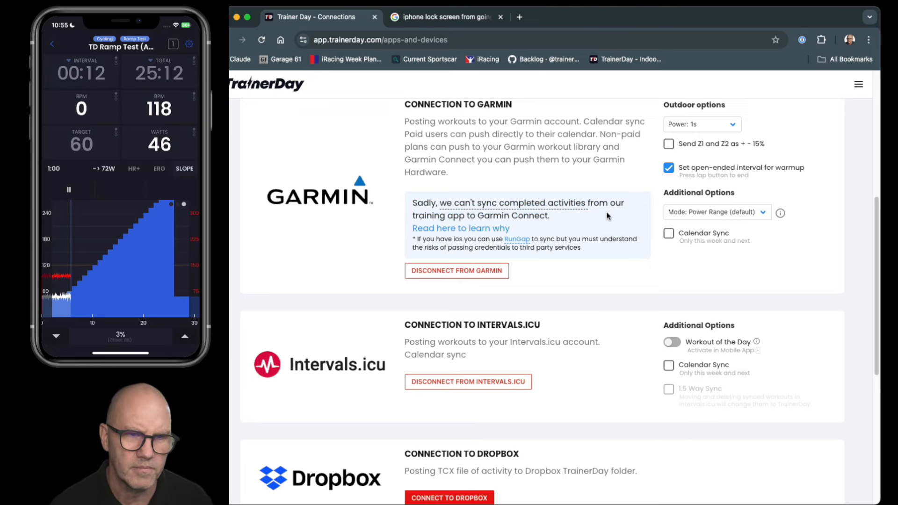
{"action": "mouse_move", "coordinate": [593, 228]}
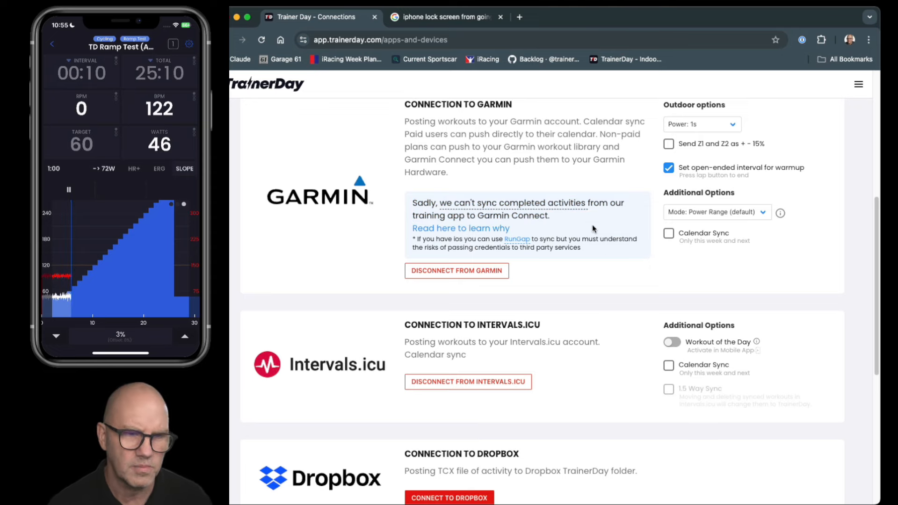
{"action": "scroll", "scroll_direction": "down", "scroll_amount": 3}
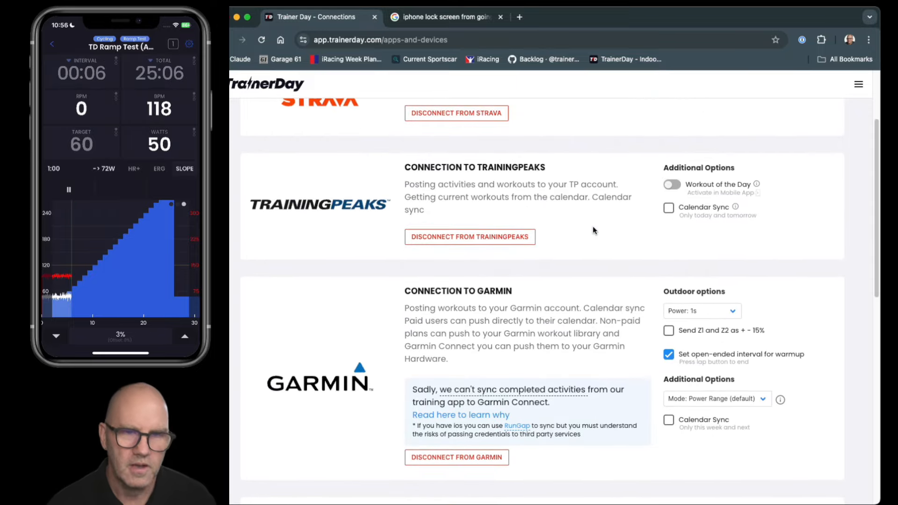
{"action": "scroll", "scroll_direction": "down", "scroll_amount": 3}
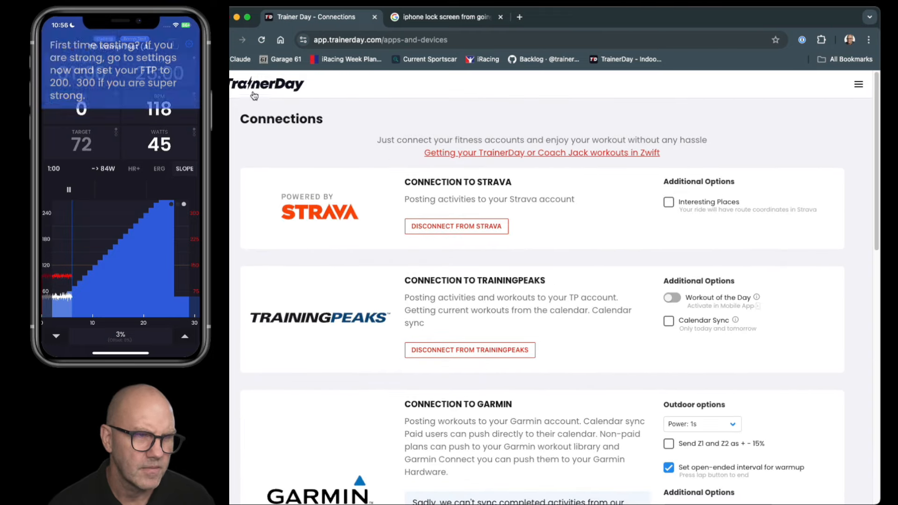
- Return the website to its homepage, dismiss Workout finished, and exit to the phone home screen
{"action": "left_click", "coordinate": [266, 84]}
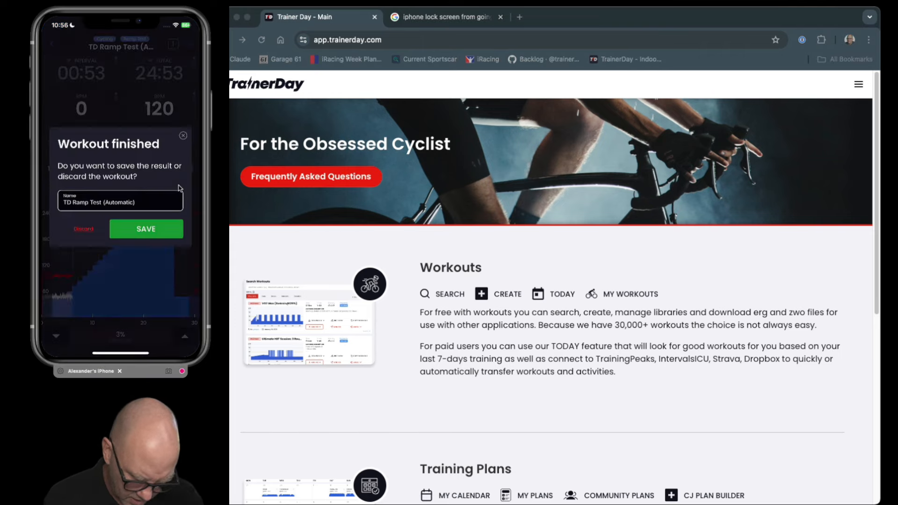
{"action": "left_click", "coordinate": [83, 228]}
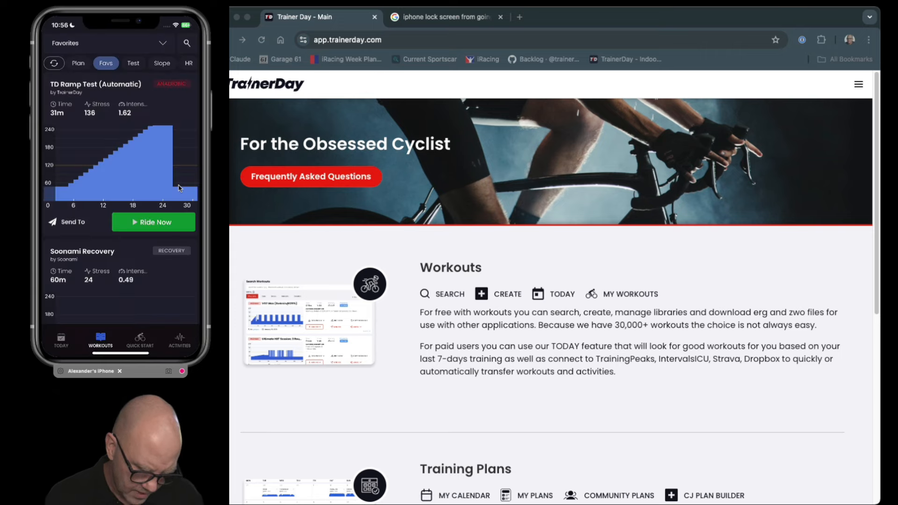
{"action": "left_click", "coordinate": [179, 340]}
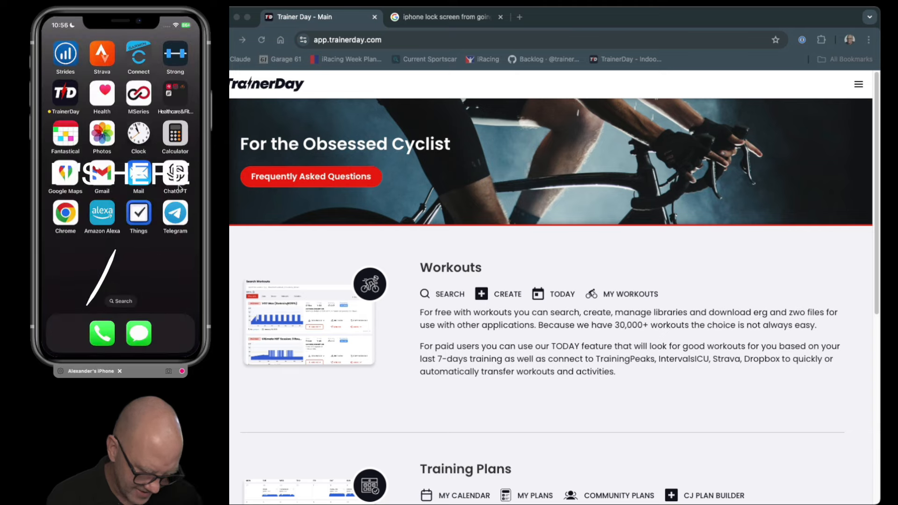
- Relaunch the phone app, scroll through Other Options toggles, and return to Settings
{"action": "left_click", "coordinate": [65, 92]}
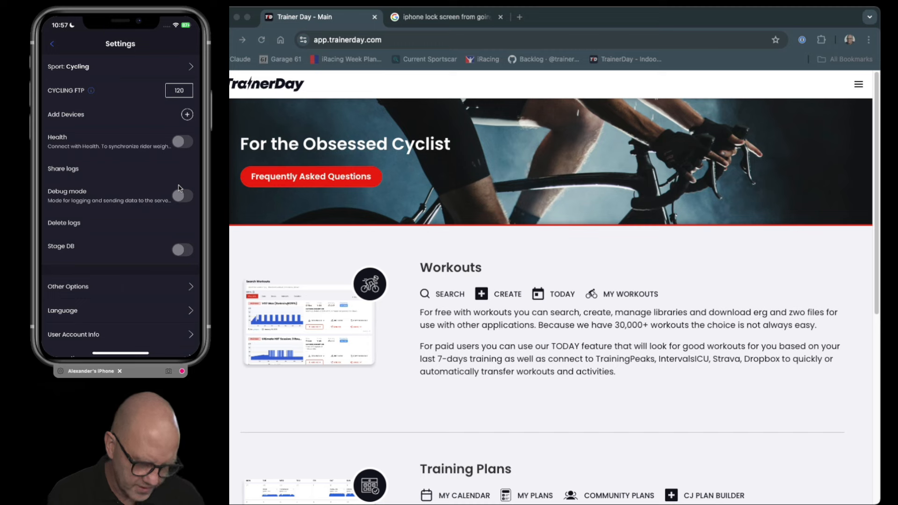
{"action": "scroll", "scroll_direction": "down", "scroll_amount": 3}
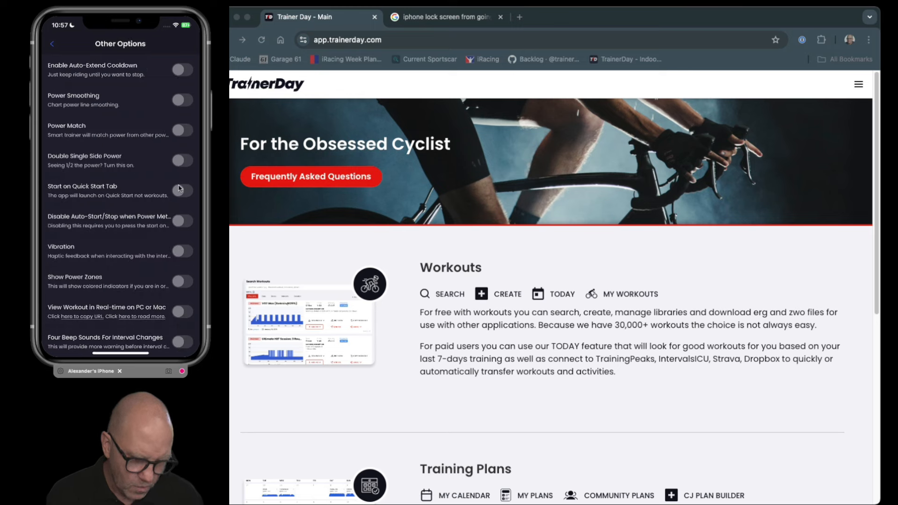
{"action": "scroll", "scroll_direction": "down", "scroll_amount": 3}
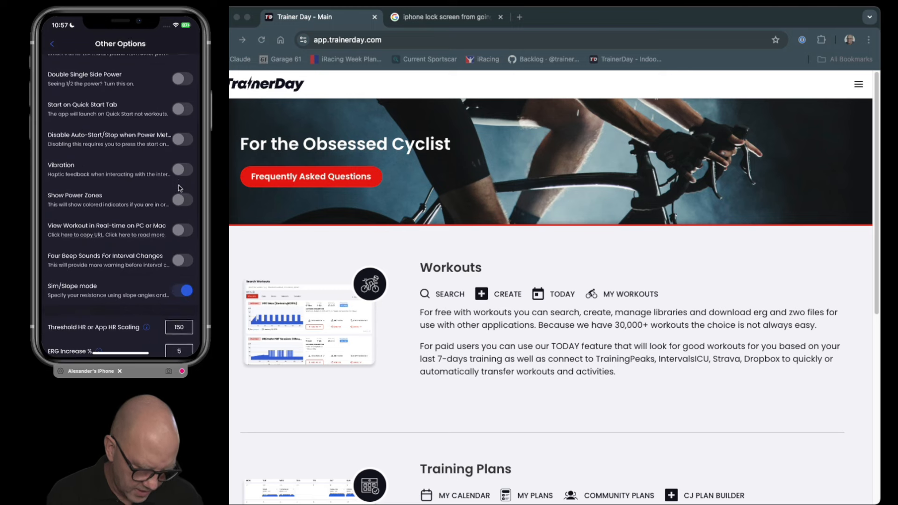
{"action": "scroll", "scroll_direction": "down", "scroll_amount": 3}
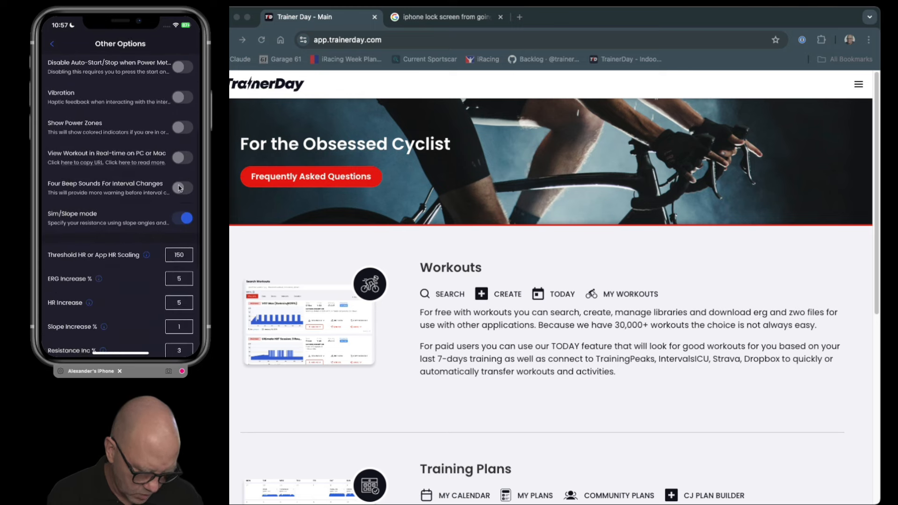
{"action": "scroll", "scroll_direction": "down", "scroll_amount": 3}
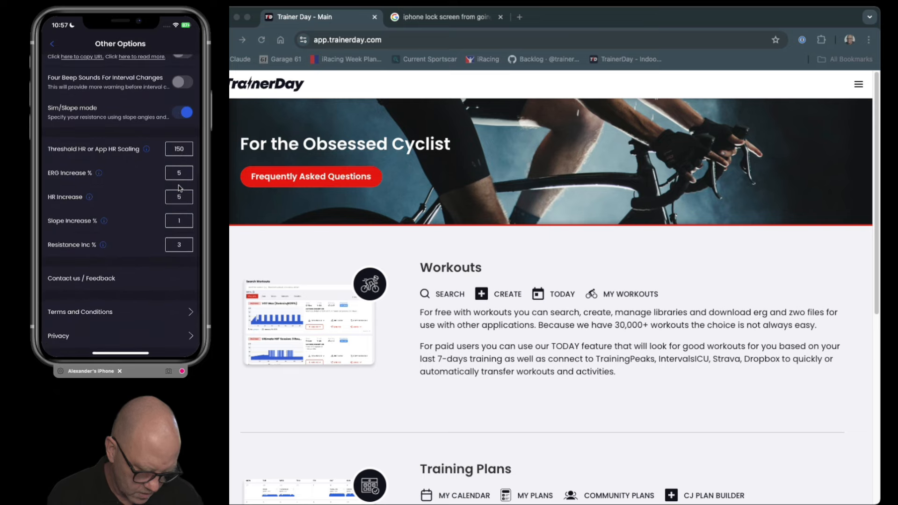
{"action": "scroll", "scroll_direction": "down", "scroll_amount": 3}
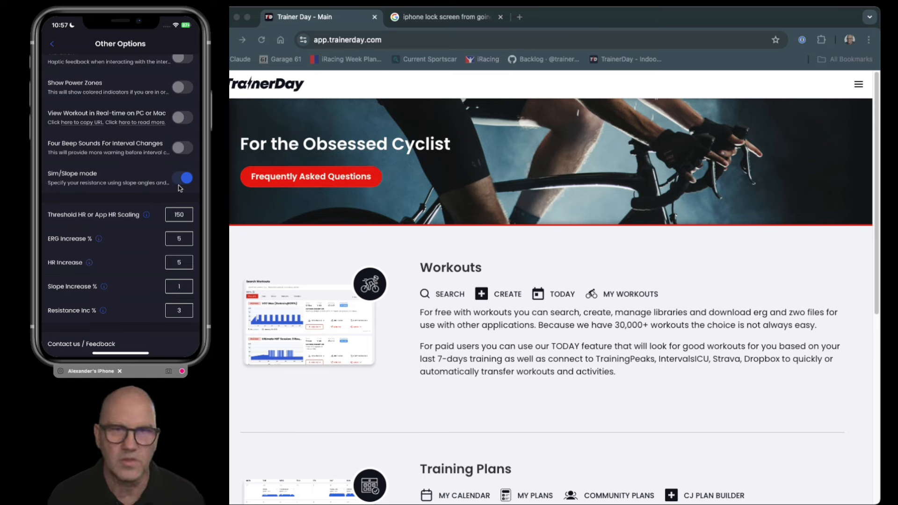
{"action": "scroll", "scroll_direction": "down", "scroll_amount": 3}
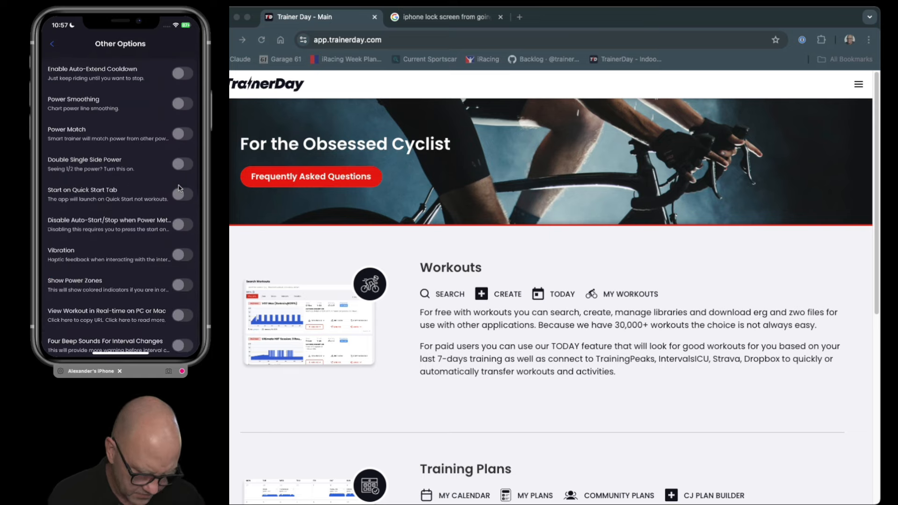
{"action": "left_click", "coordinate": [52, 43]}
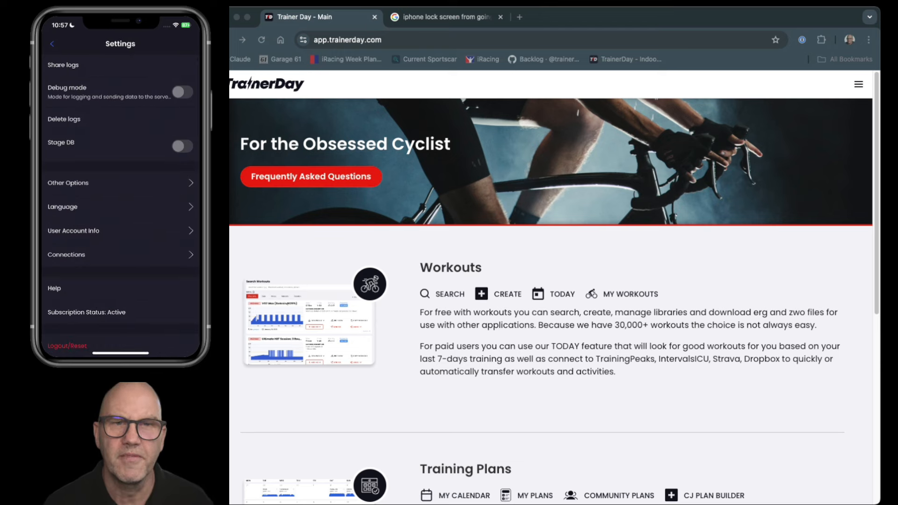